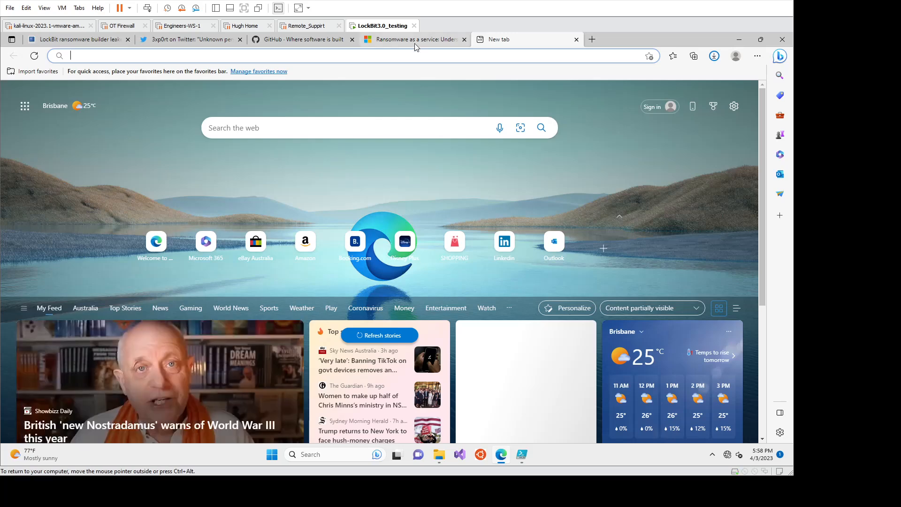
# Step: Switch to the 'Ransomware as a service' Microsoft Security Blog tab showing Figure 1
pyautogui.click(412, 39)
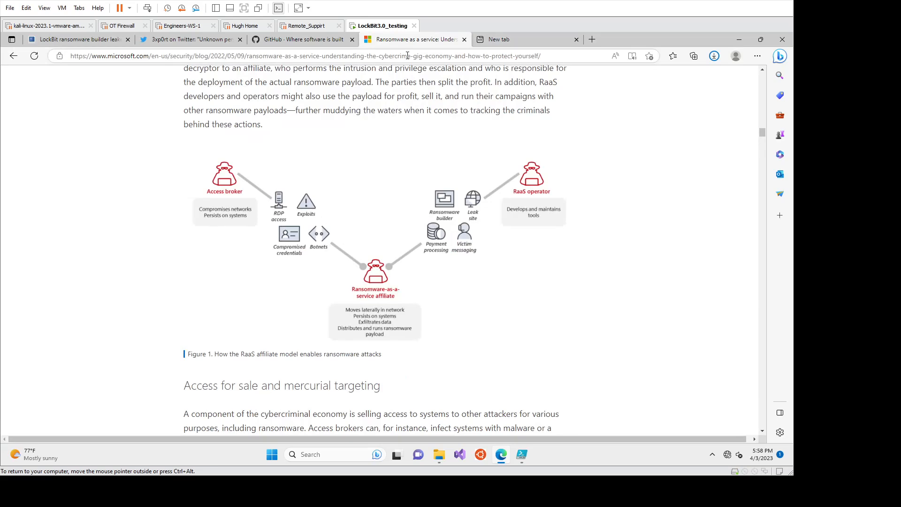
pyautogui.moveTo(220, 239)
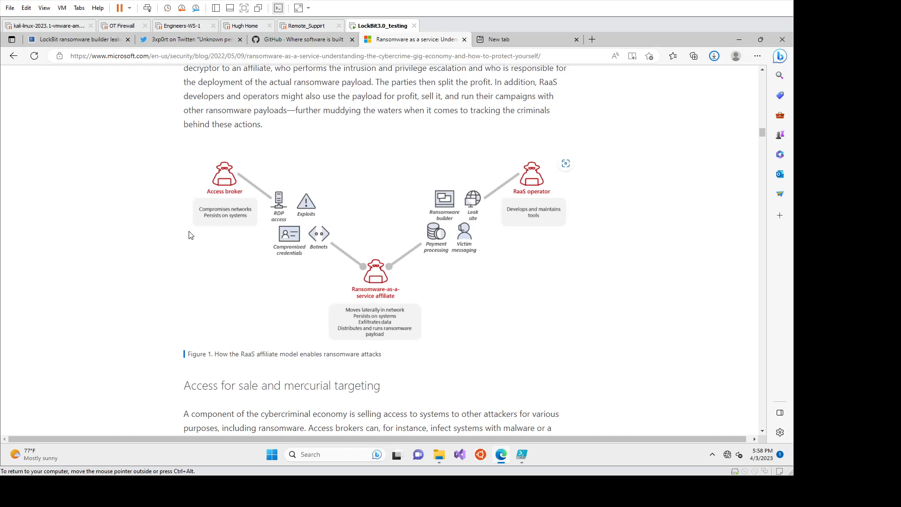
pyautogui.moveTo(497, 178)
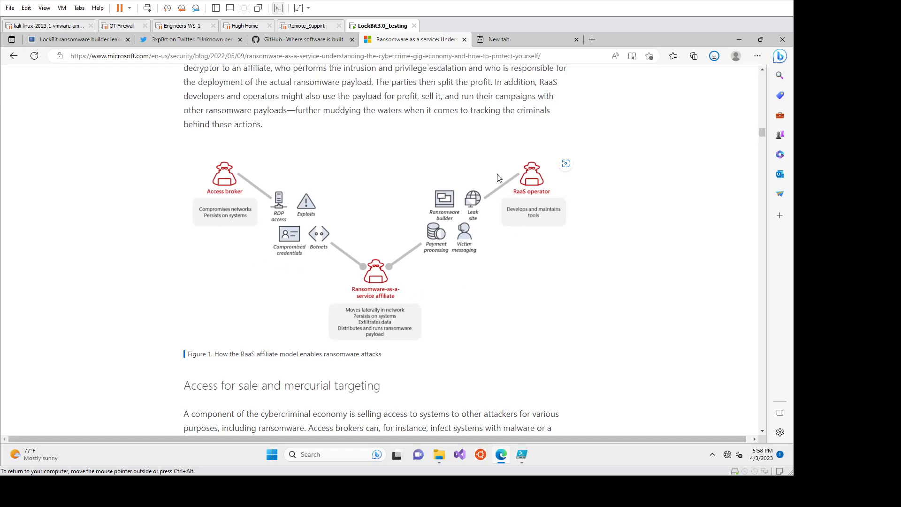
pyautogui.moveTo(551, 163)
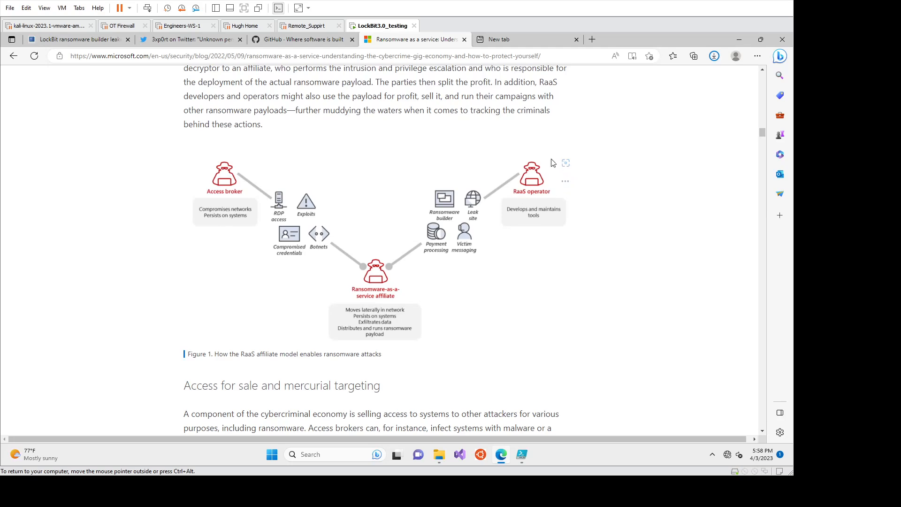
pyautogui.moveTo(573, 194)
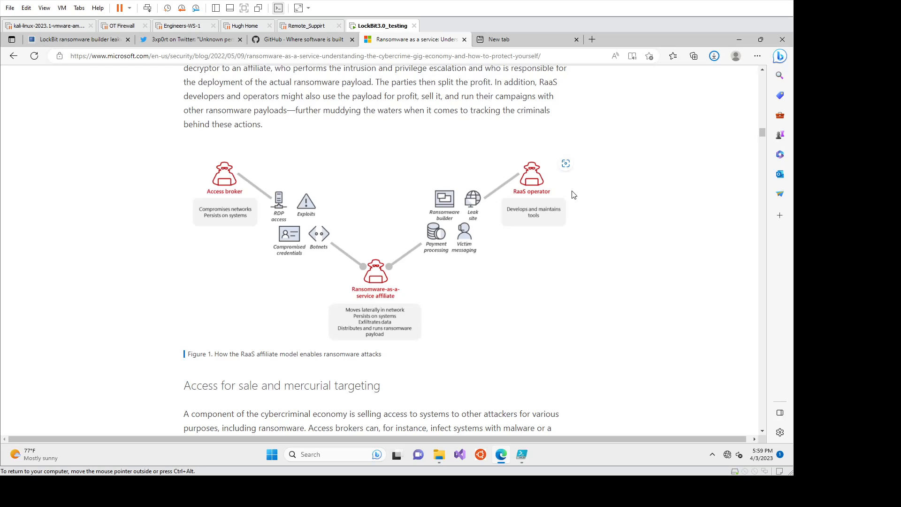
pyautogui.moveTo(563, 179)
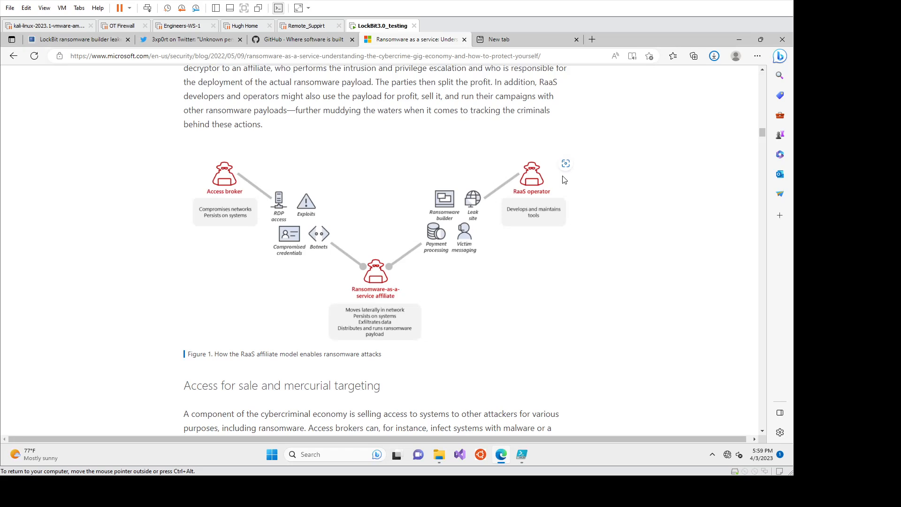
pyautogui.moveTo(561, 179)
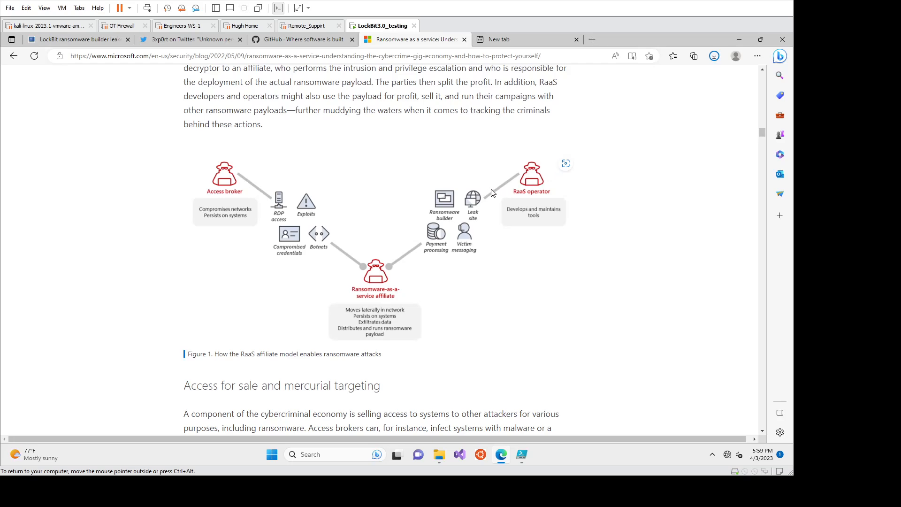
pyautogui.moveTo(466, 201)
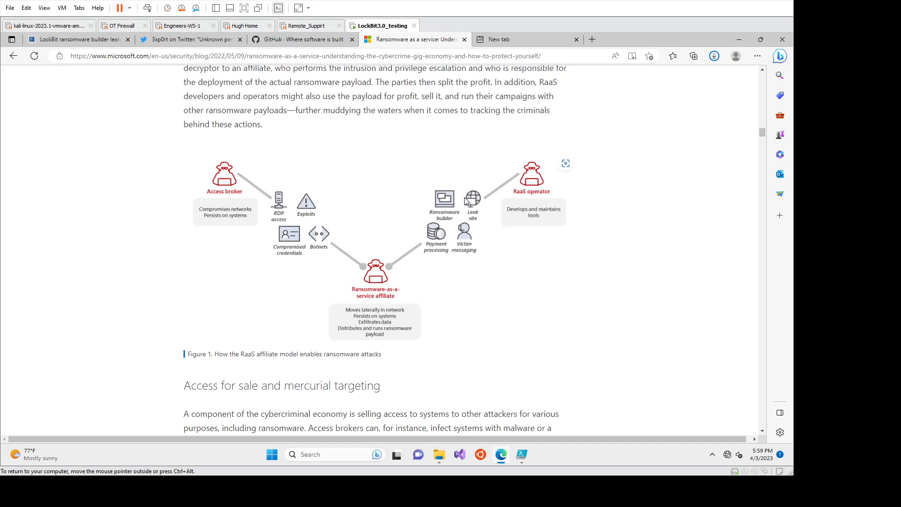
pyautogui.moveTo(356, 321)
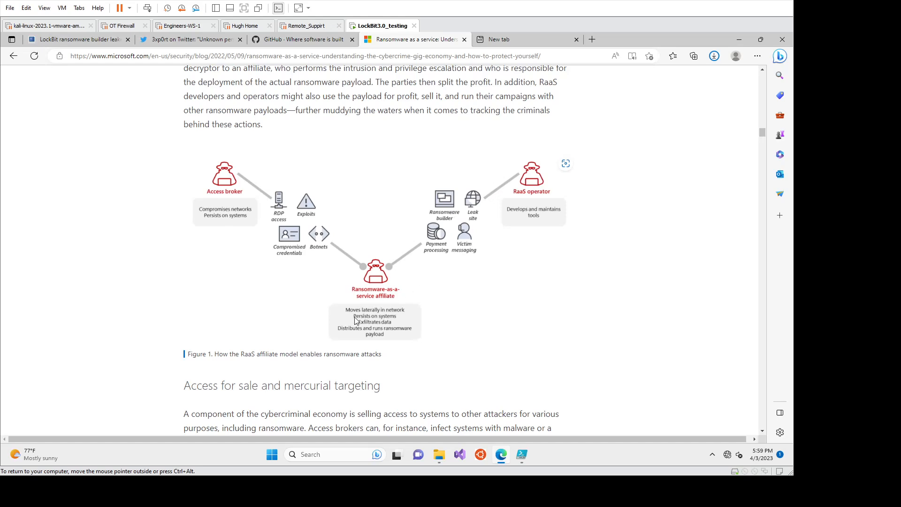
pyautogui.moveTo(363, 237)
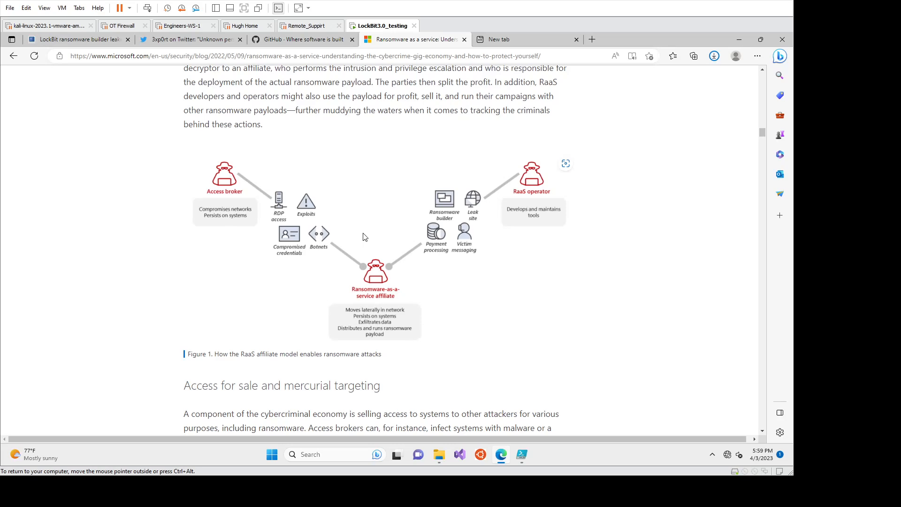
pyautogui.moveTo(380, 304)
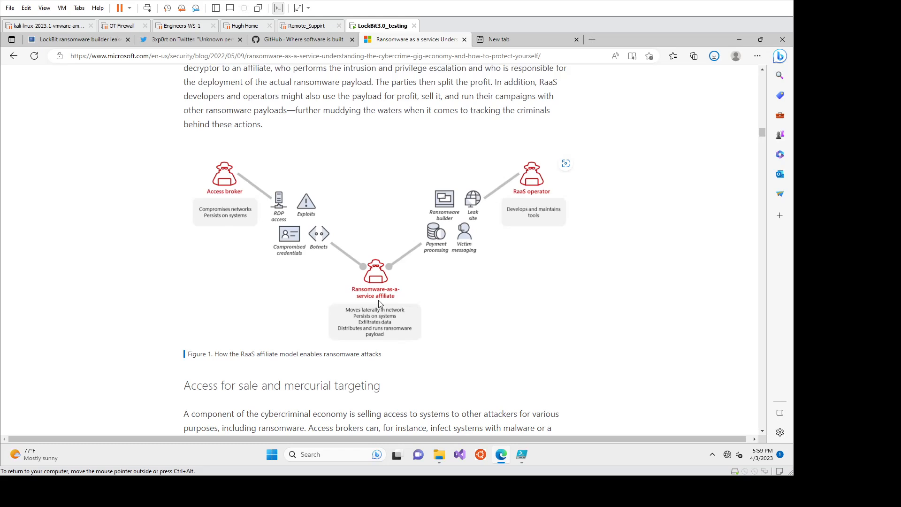
pyautogui.moveTo(386, 307)
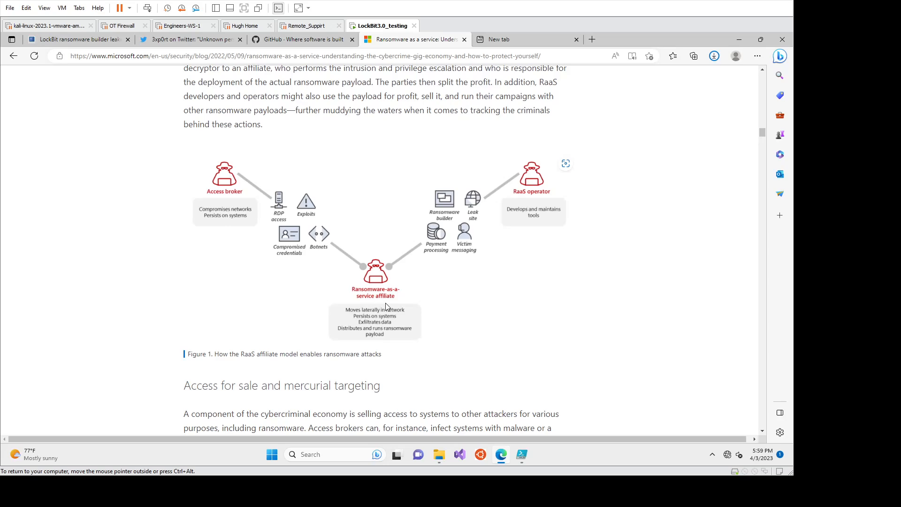
pyautogui.moveTo(381, 304)
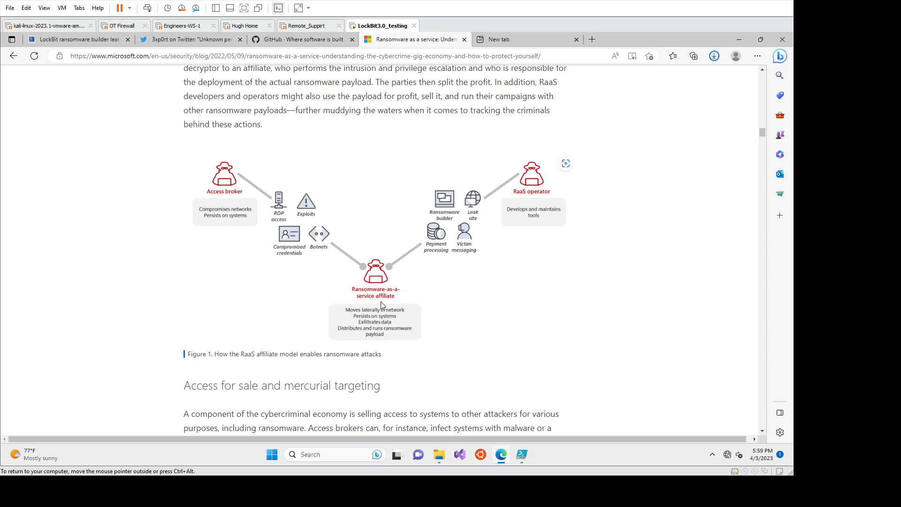
pyautogui.moveTo(377, 304)
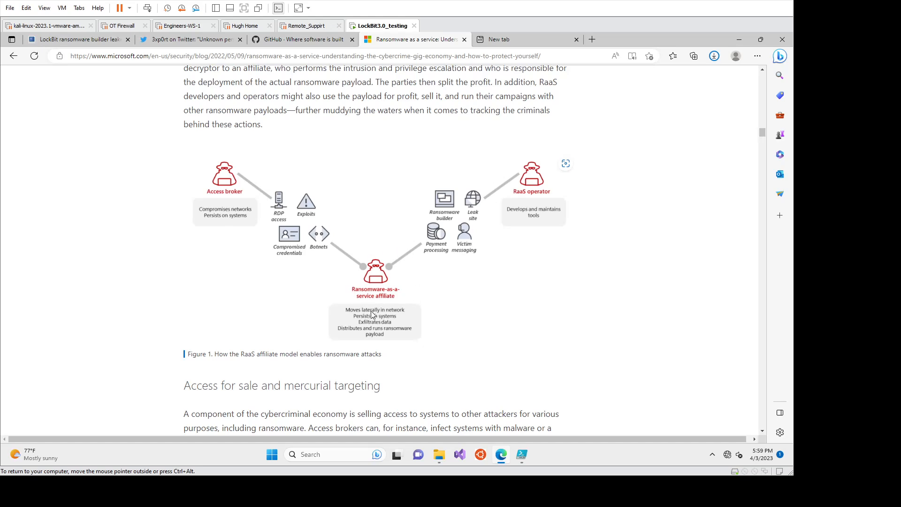
pyautogui.moveTo(386, 300)
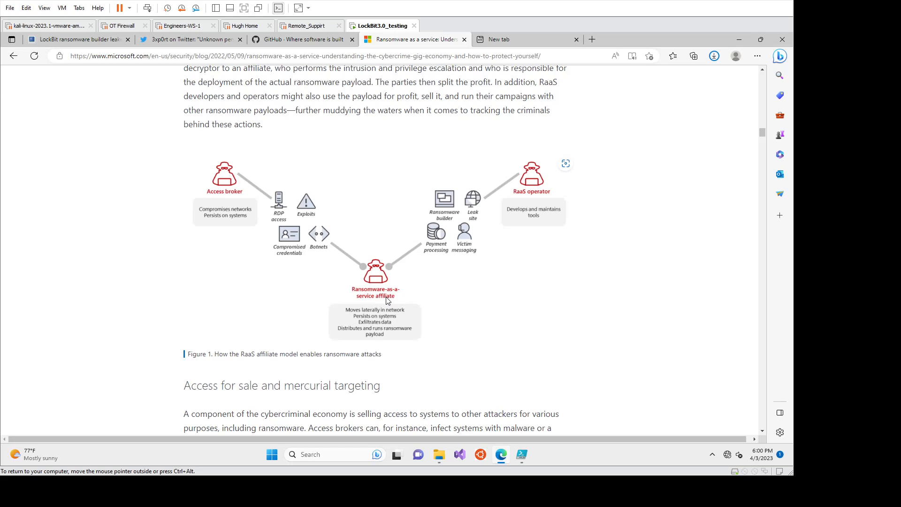
pyautogui.moveTo(464, 299)
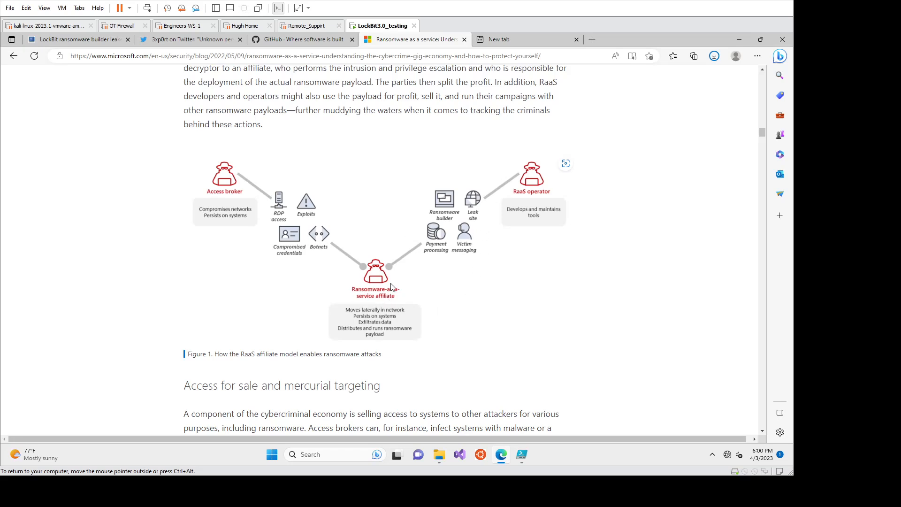
pyautogui.moveTo(379, 331)
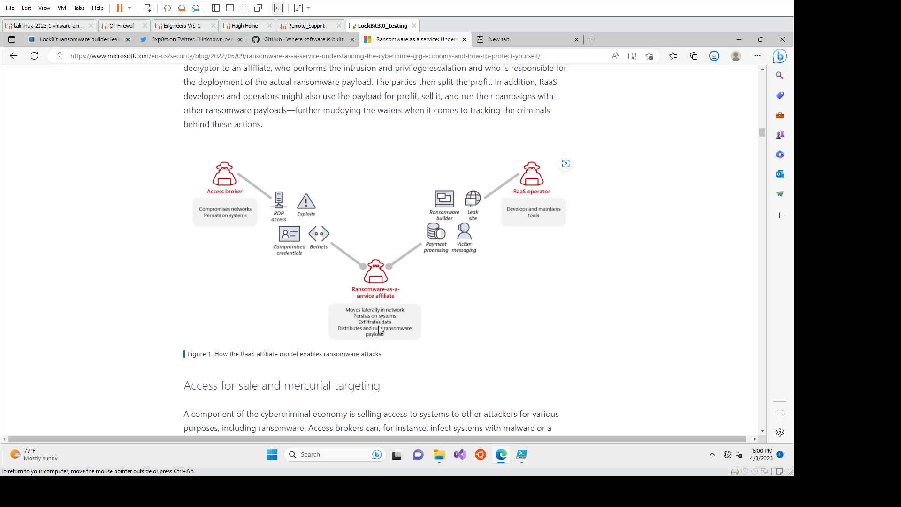
pyautogui.moveTo(386, 338)
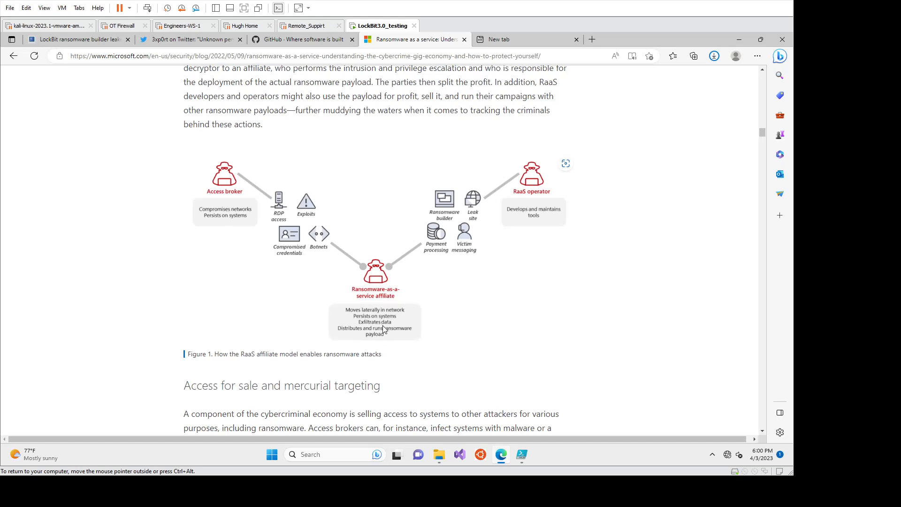
pyautogui.moveTo(371, 338)
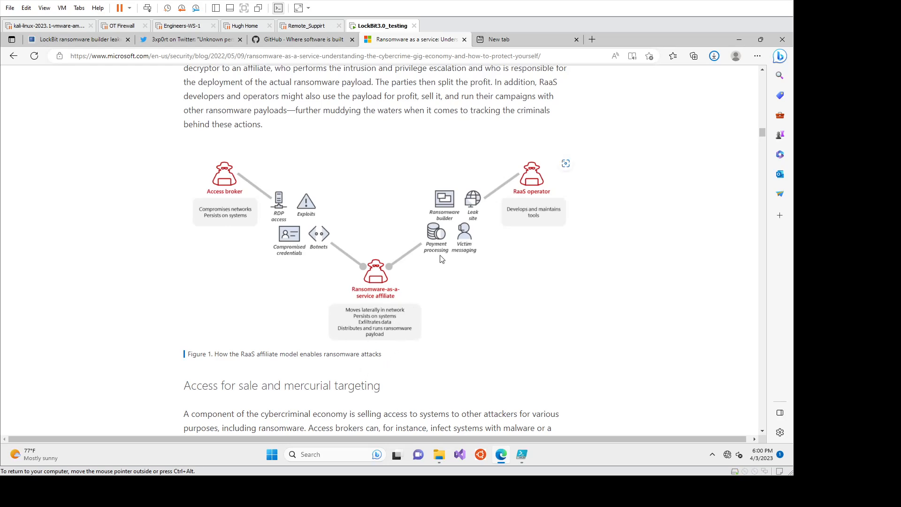
pyautogui.moveTo(399, 263)
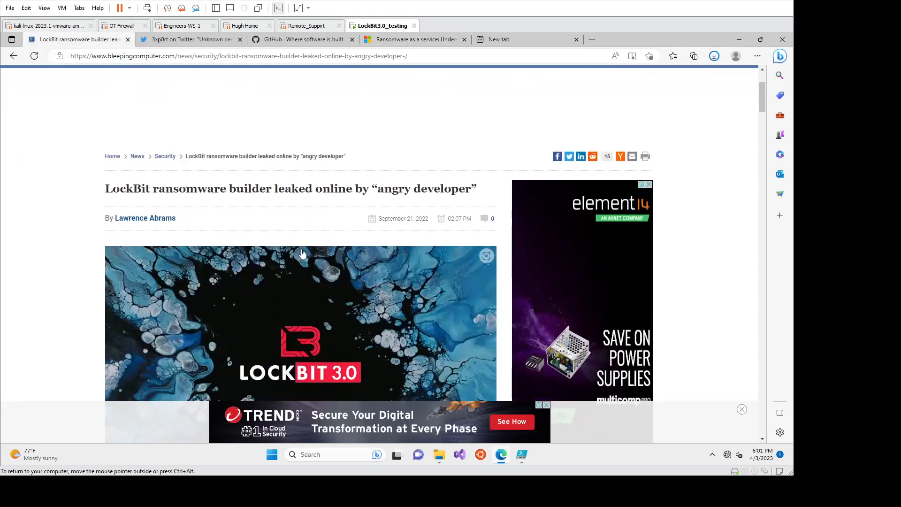
# Step: Scroll the BleepingComputer builder article down and open the 3xp0rt tweet about the leak
pyautogui.scroll(-3)
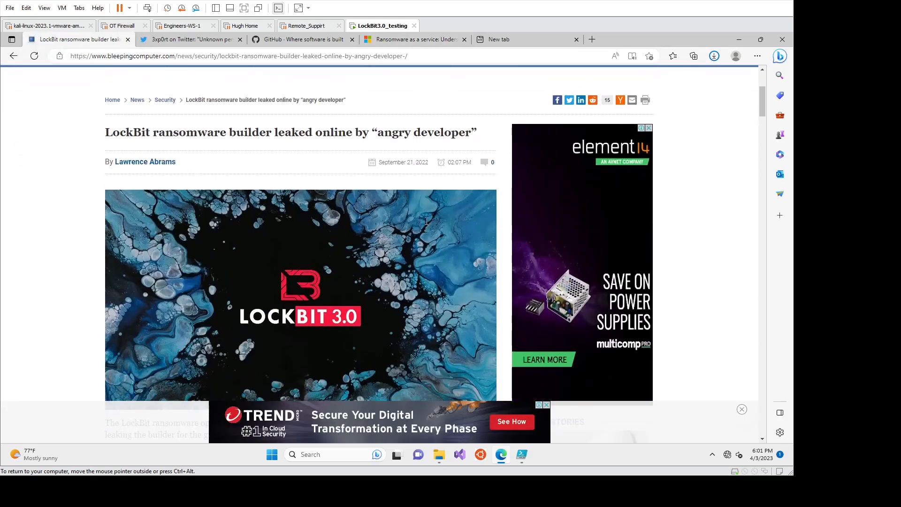
pyautogui.scroll(-3)
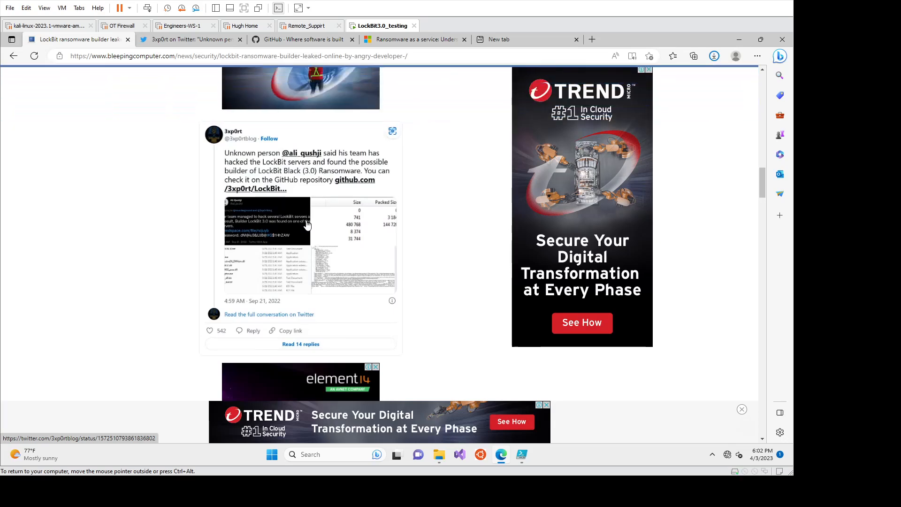
pyautogui.moveTo(310, 220)
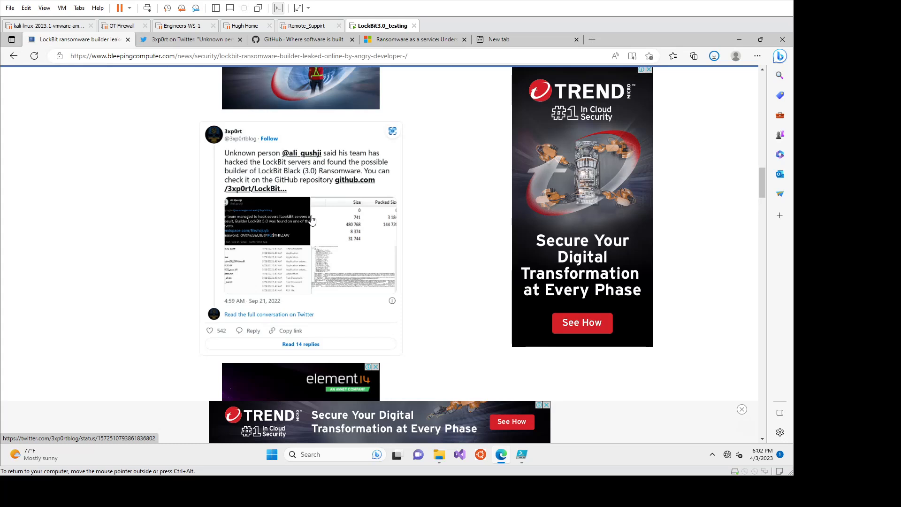
pyautogui.moveTo(358, 199)
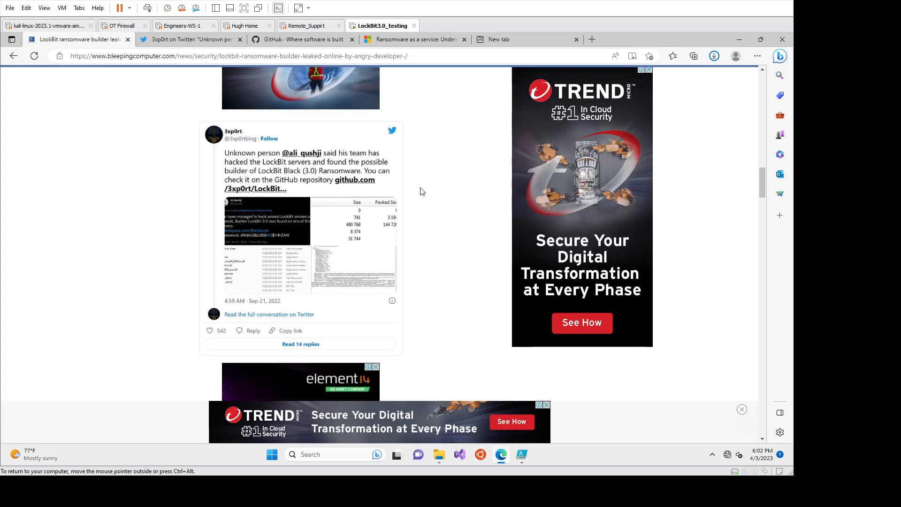
pyautogui.scroll(-3)
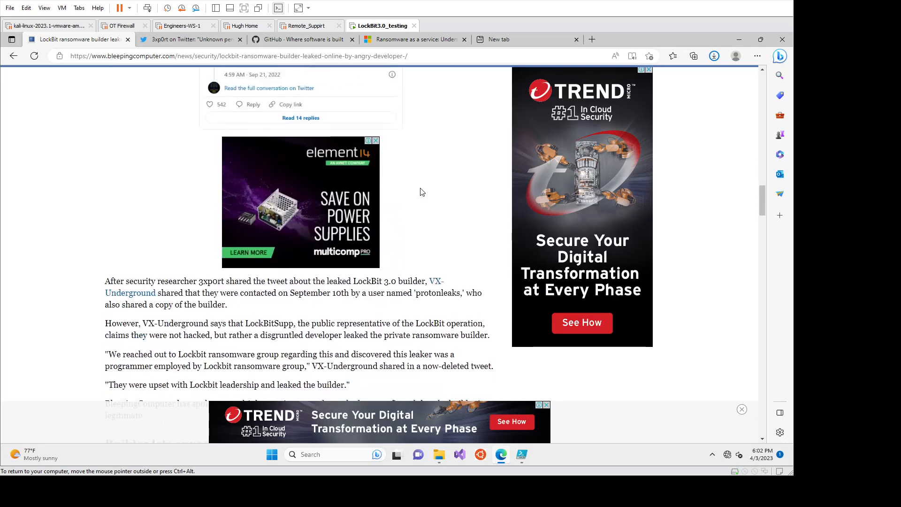
pyautogui.scroll(-3)
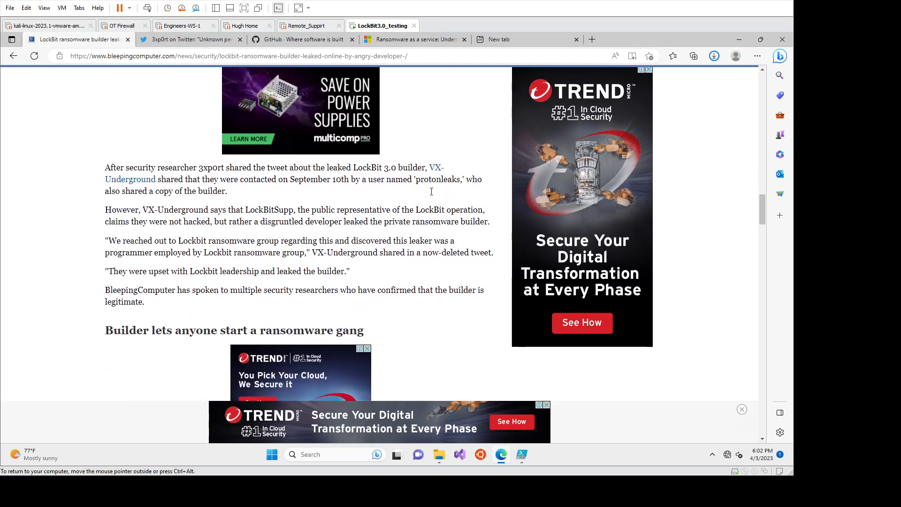
pyautogui.scroll(-3)
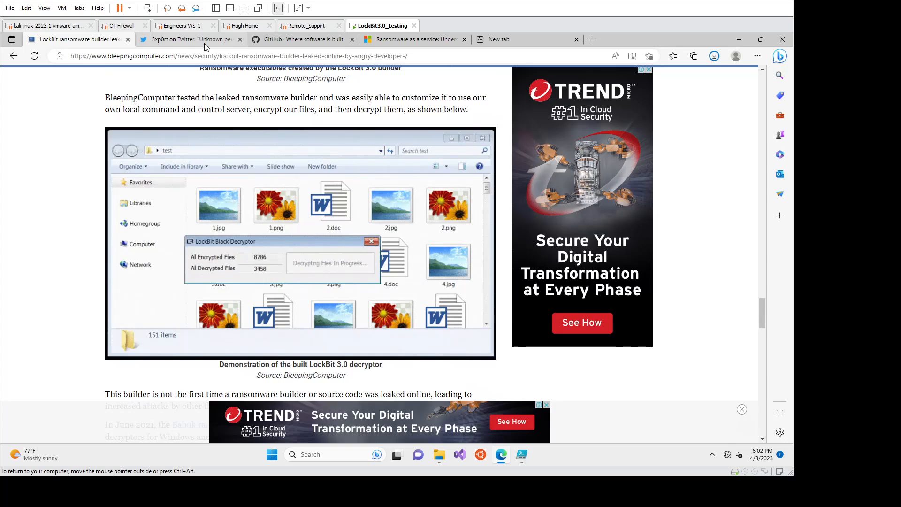
pyautogui.click(189, 38)
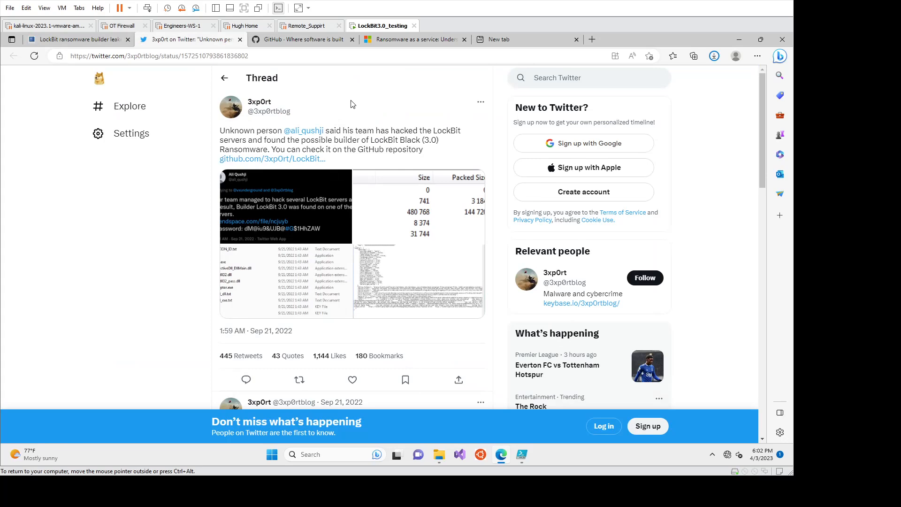
# Step: Follow the tweet's github.com/3xp0rt/LockBit link to the disabled LockBit-Black-Builder repository
pyautogui.click(299, 39)
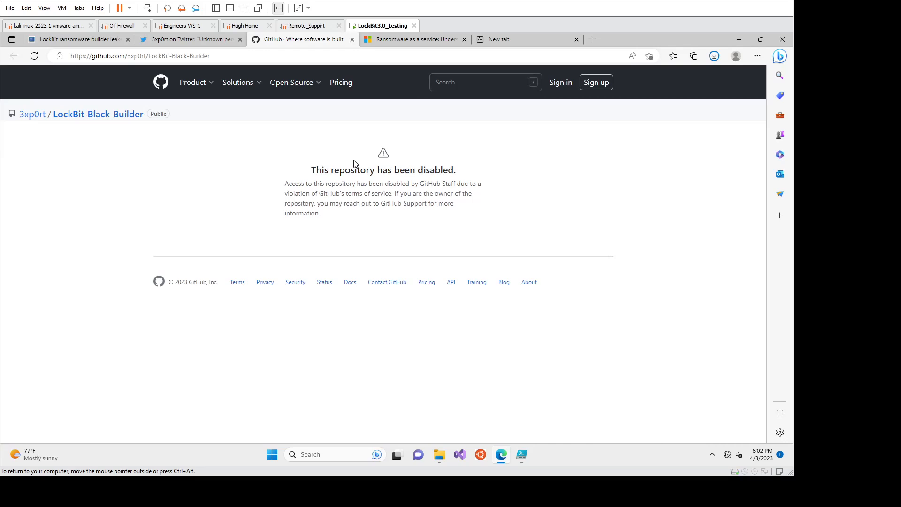
pyautogui.moveTo(372, 139)
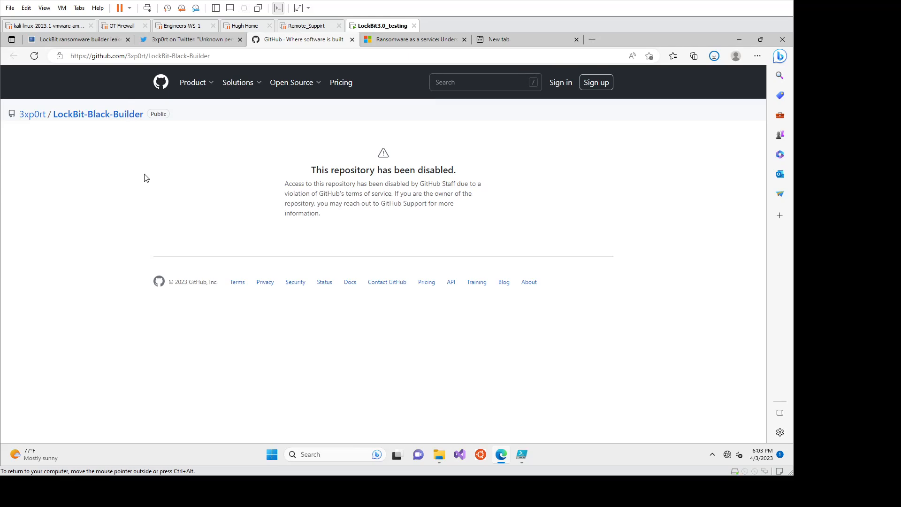
pyautogui.moveTo(98, 114)
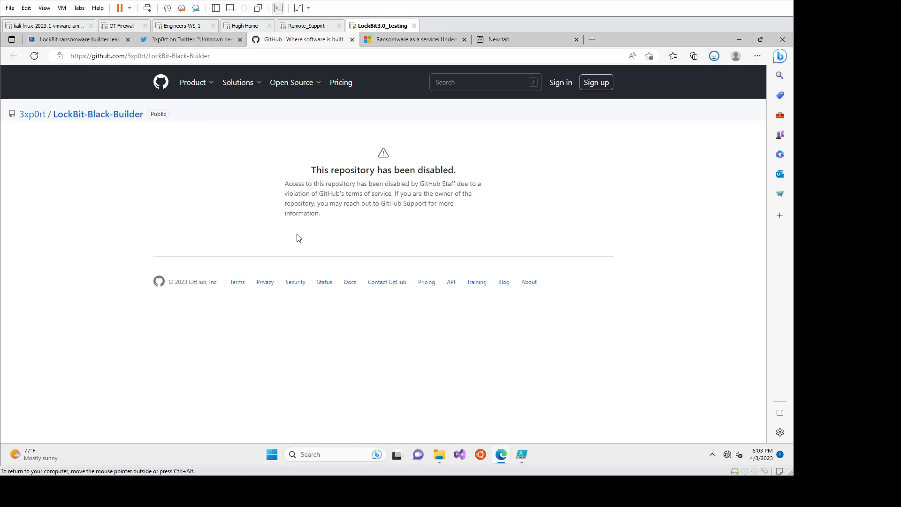
pyautogui.moveTo(330, 205)
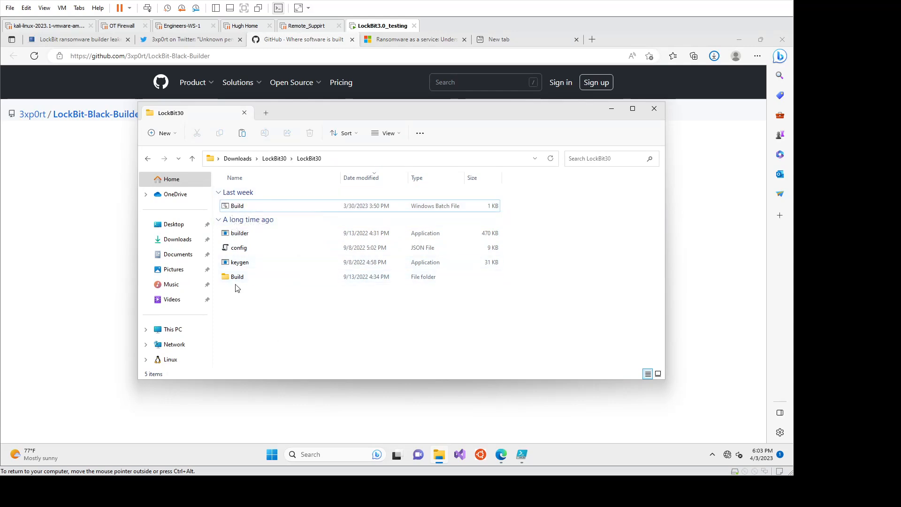
# Step: Run Build.bat in LockBit30 to regenerate the Build folder, then open Build.bat for reading
pyautogui.click(239, 232)
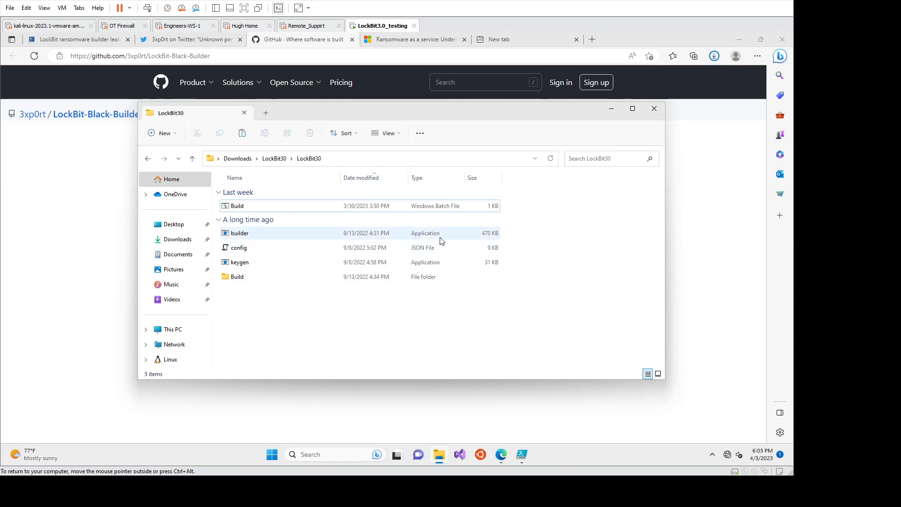
pyautogui.click(240, 261)
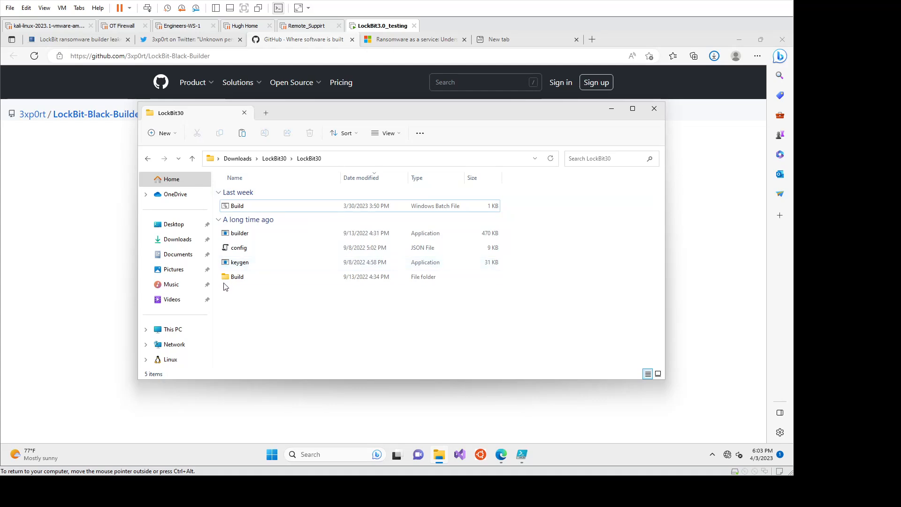
pyautogui.doubleClick(237, 277)
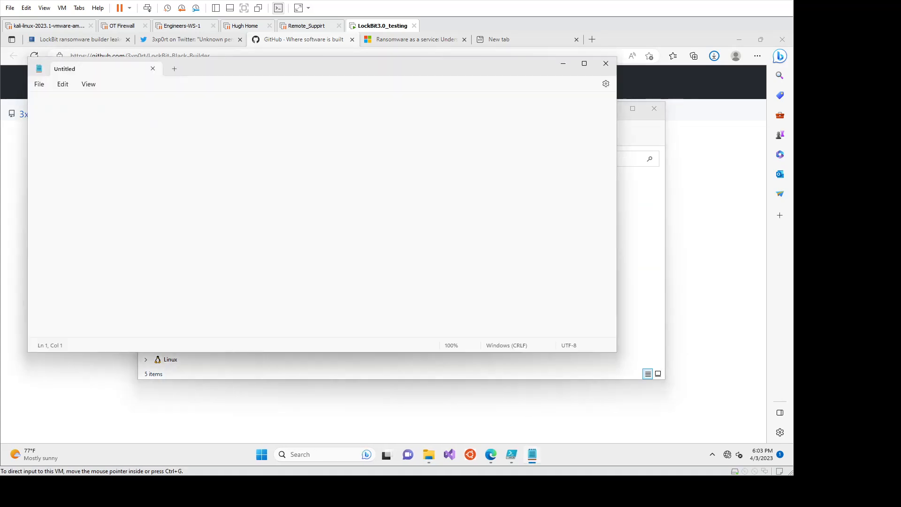
pyautogui.click(237, 233)
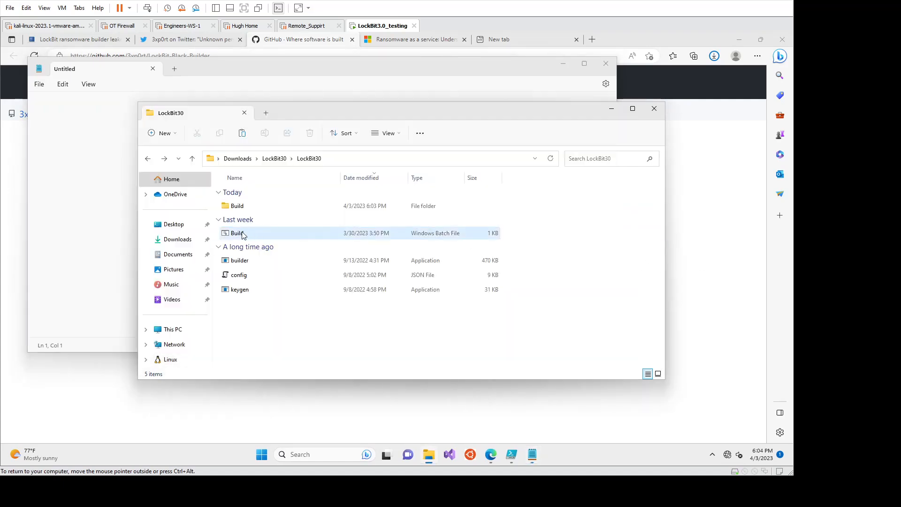
pyautogui.doubleClick(237, 233)
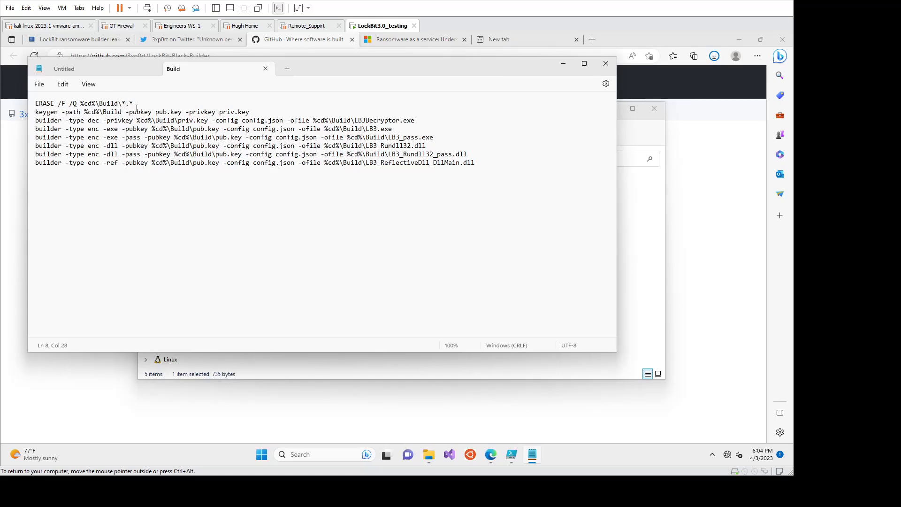
pyautogui.moveTo(164, 110)
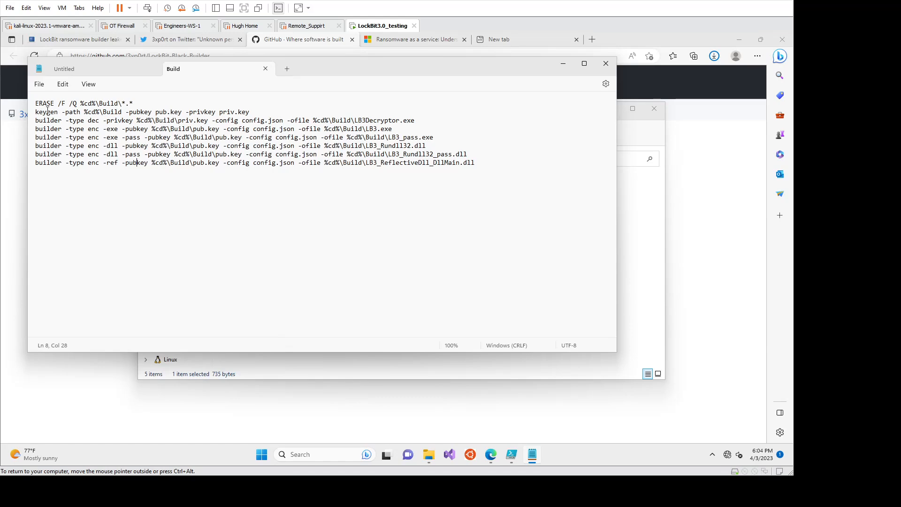
pyautogui.doubleClick(46, 112)
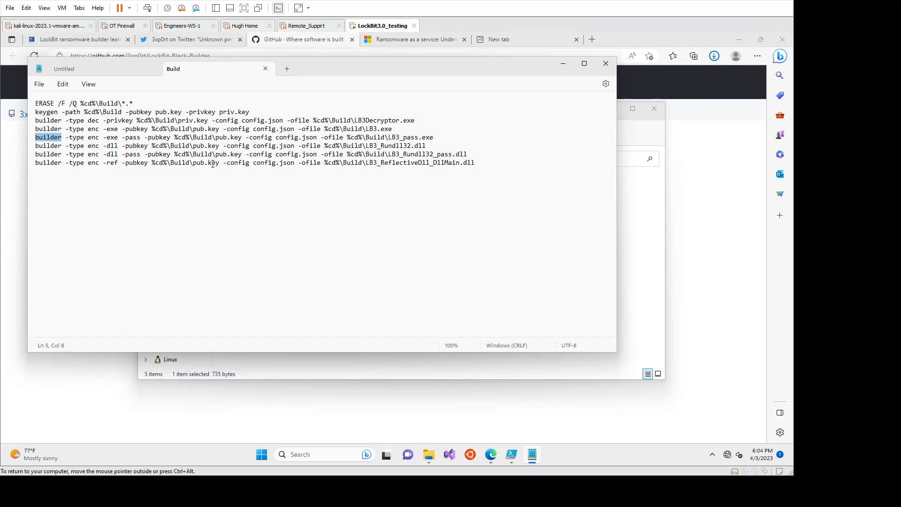
pyautogui.moveTo(246, 171)
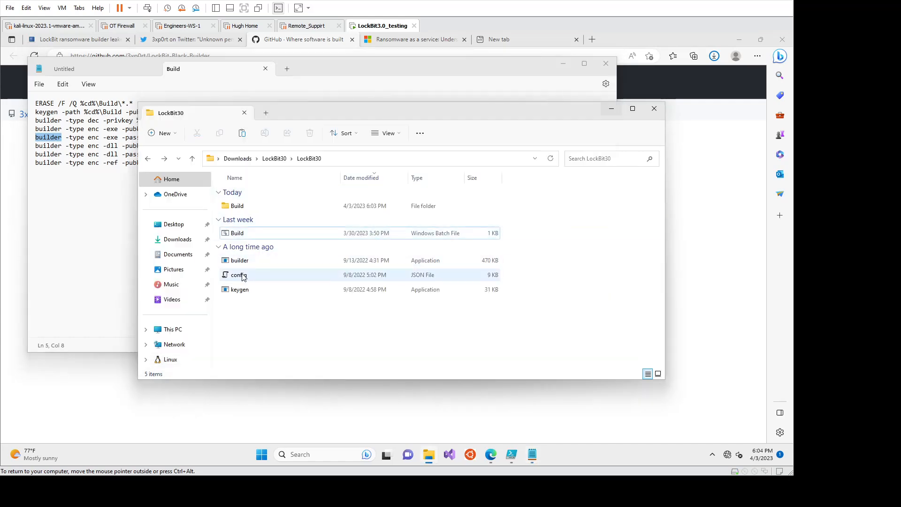
# Step: Open config.json, highlight encrypt_mode and encrypt_filename, and scroll through white_folders
pyautogui.doubleClick(239, 274)
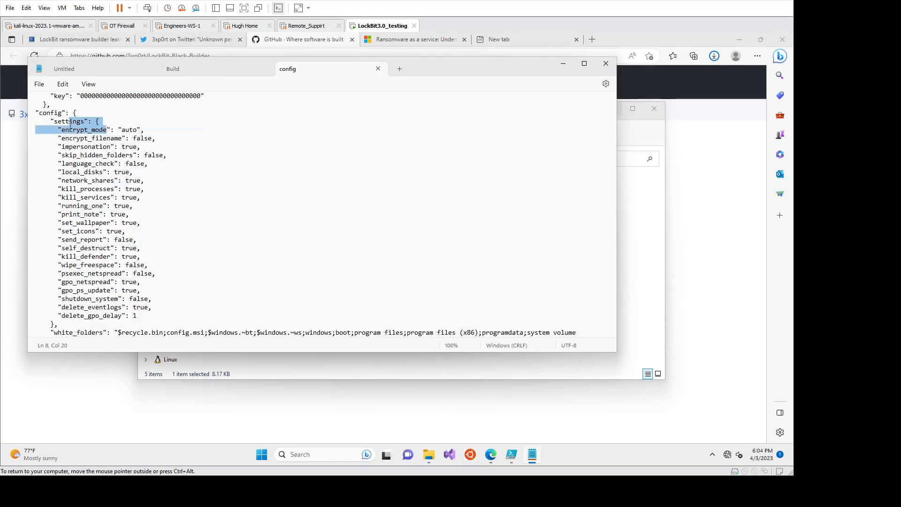
pyautogui.doubleClick(82, 129)
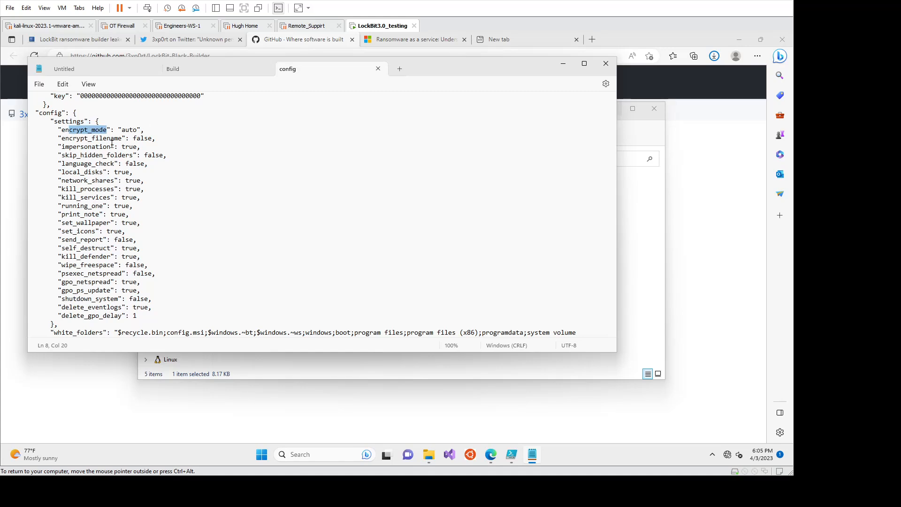
pyautogui.click(125, 138)
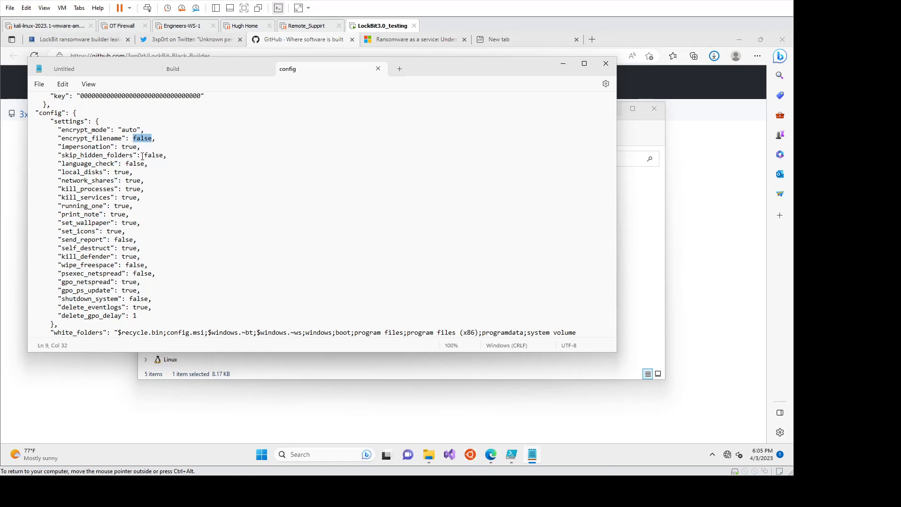
pyautogui.scroll(-3)
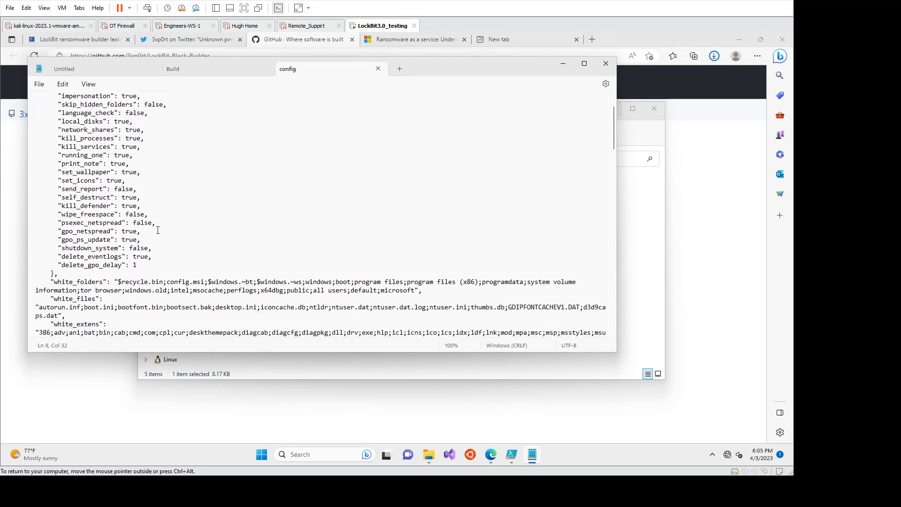
pyautogui.scroll(-3)
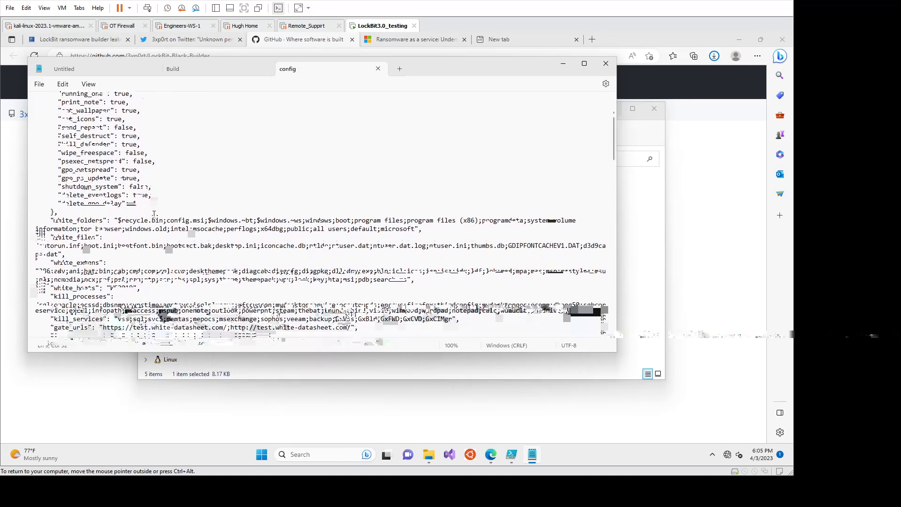
pyautogui.scroll(-3)
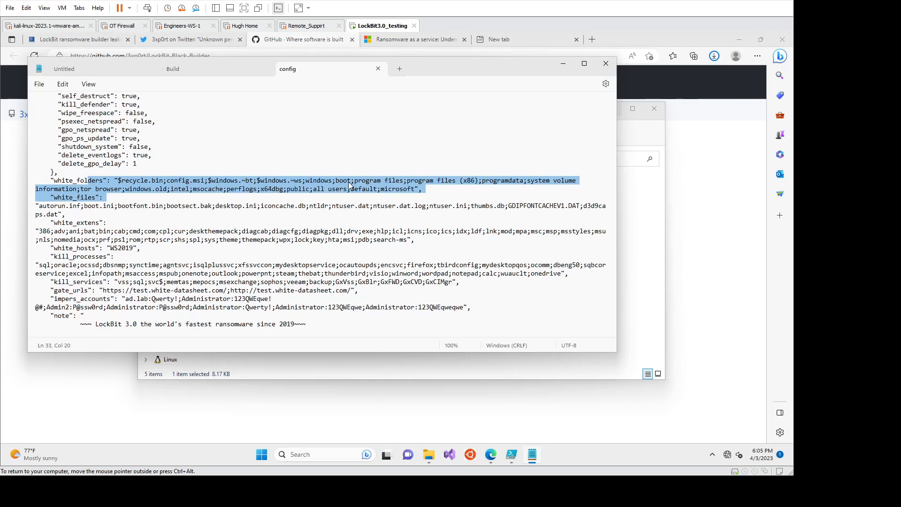
pyautogui.scroll(-3)
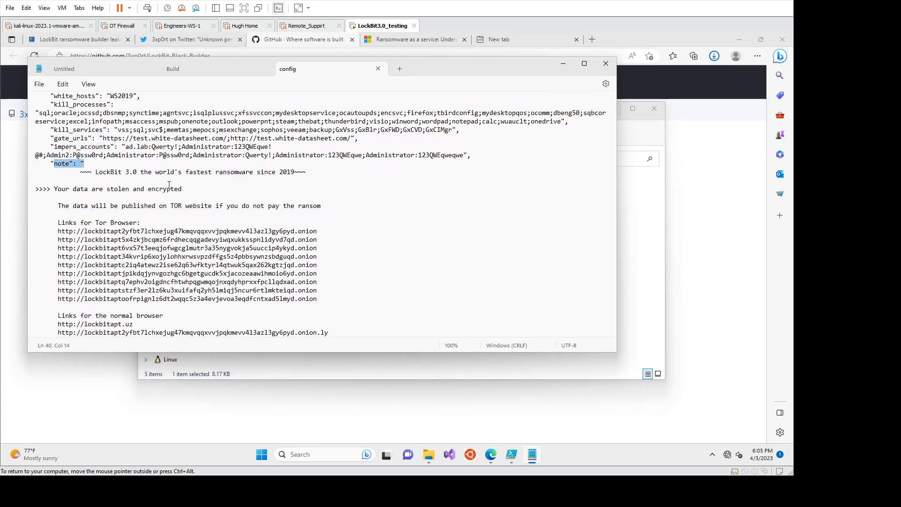
# Step: Scroll the ransom note text, highlighting the %s DECRYPTION ID placeholder, into the advertisement section
pyautogui.scroll(-3)
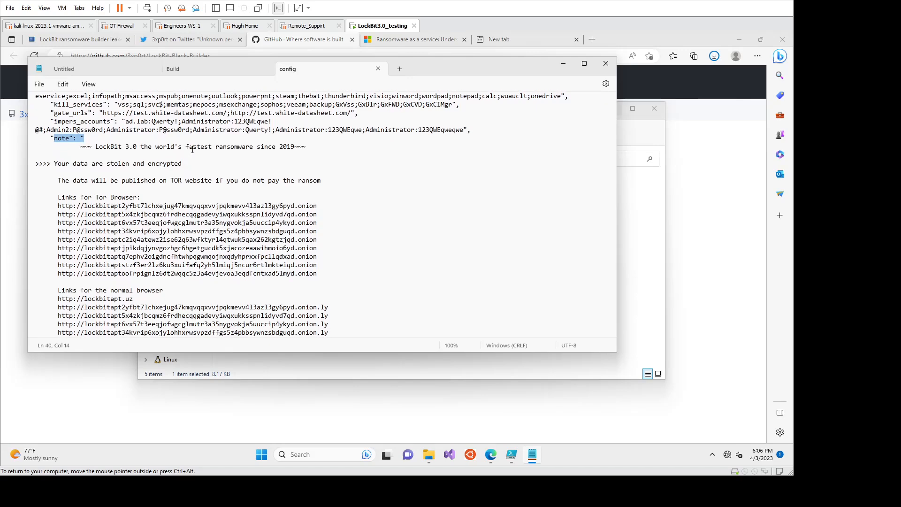
pyautogui.scroll(-3)
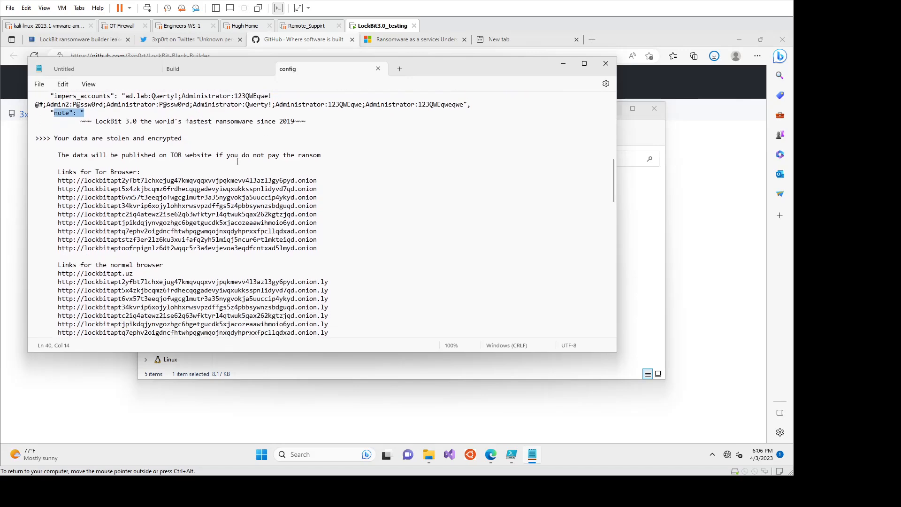
pyautogui.scroll(-3)
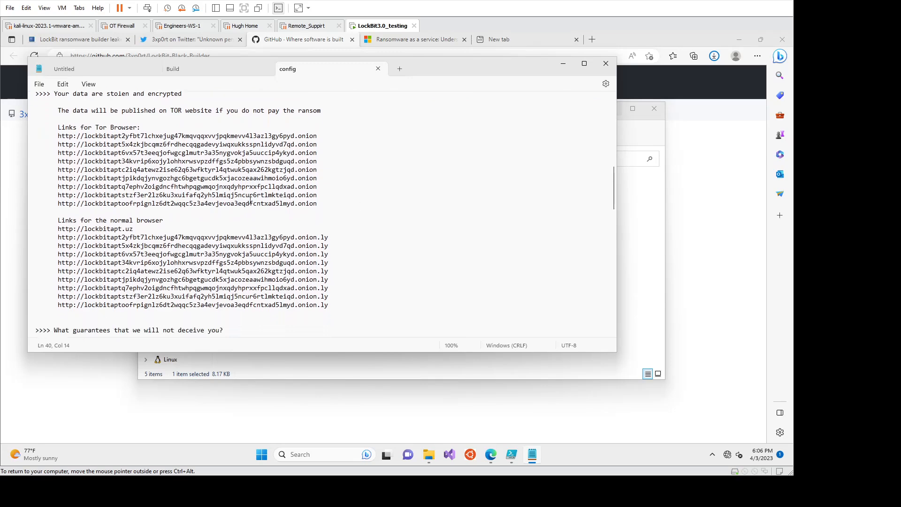
pyautogui.scroll(-3)
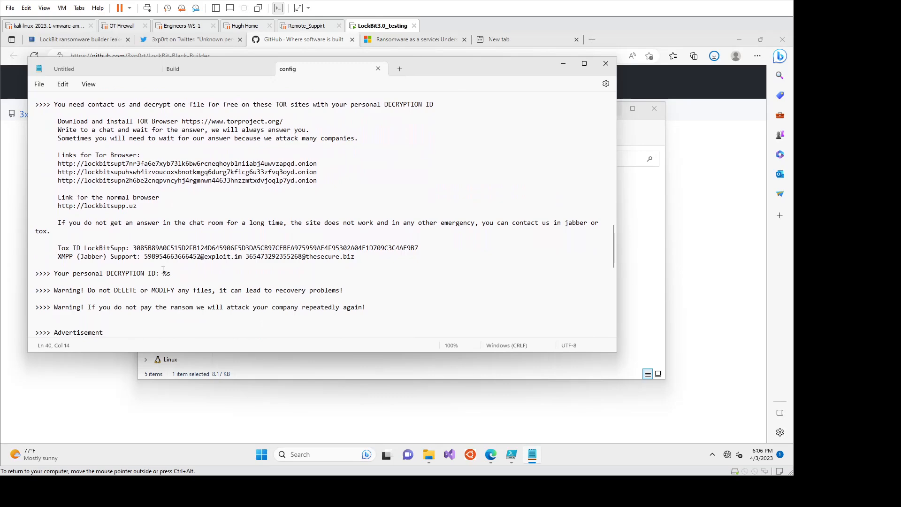
pyautogui.click(163, 273)
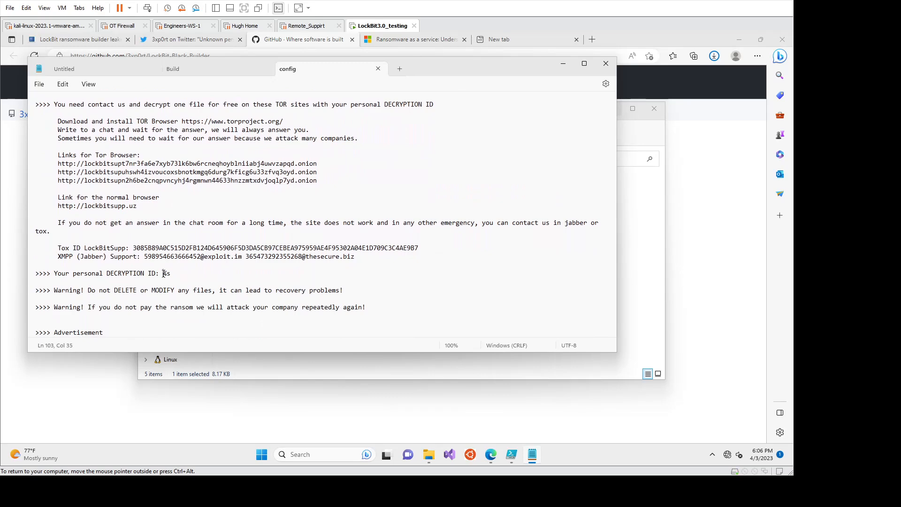
pyautogui.doubleClick(165, 273)
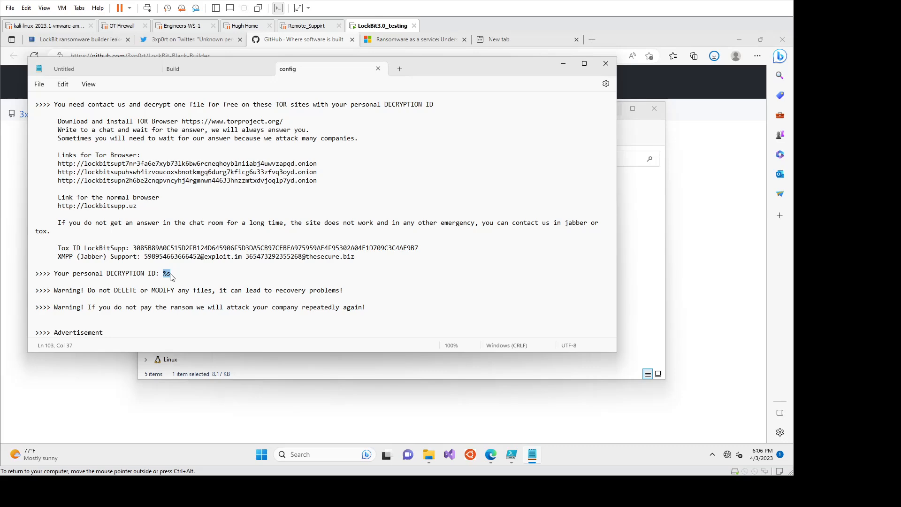
pyautogui.scroll(-3)
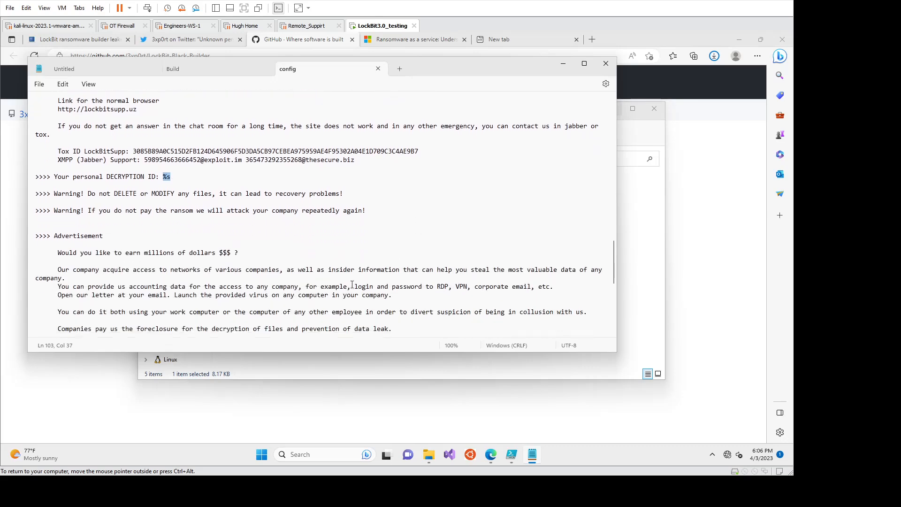
pyautogui.scroll(-3)
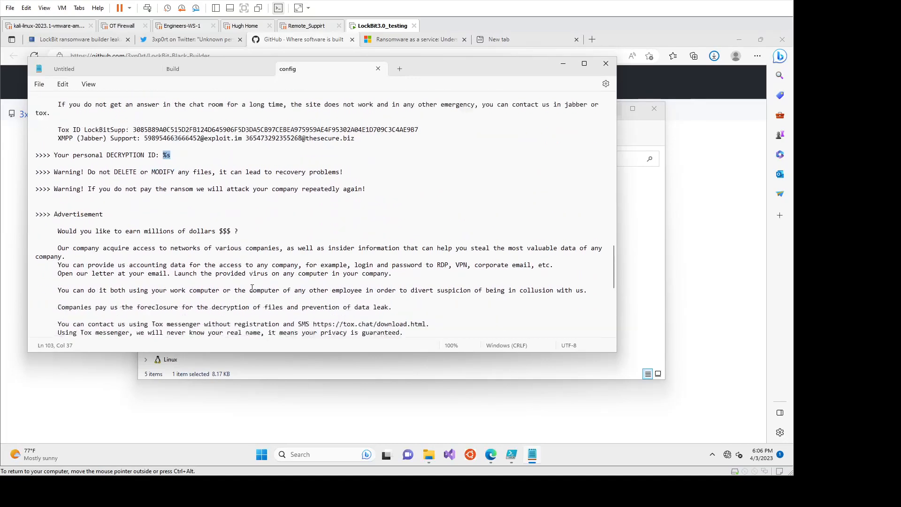
pyautogui.scroll(-3)
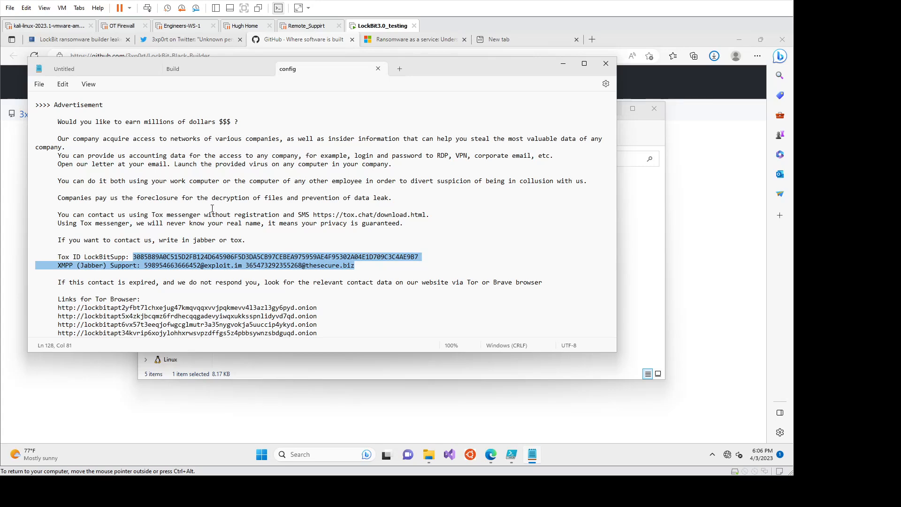
pyautogui.moveTo(231, 211)
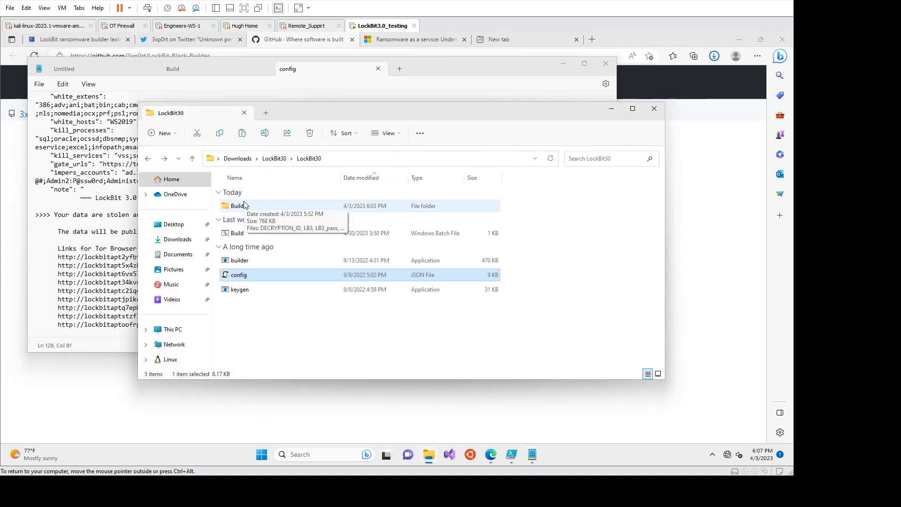
# Step: Open the Build folder and point out the LB3 executable and LB3Decryptor
pyautogui.doubleClick(237, 205)
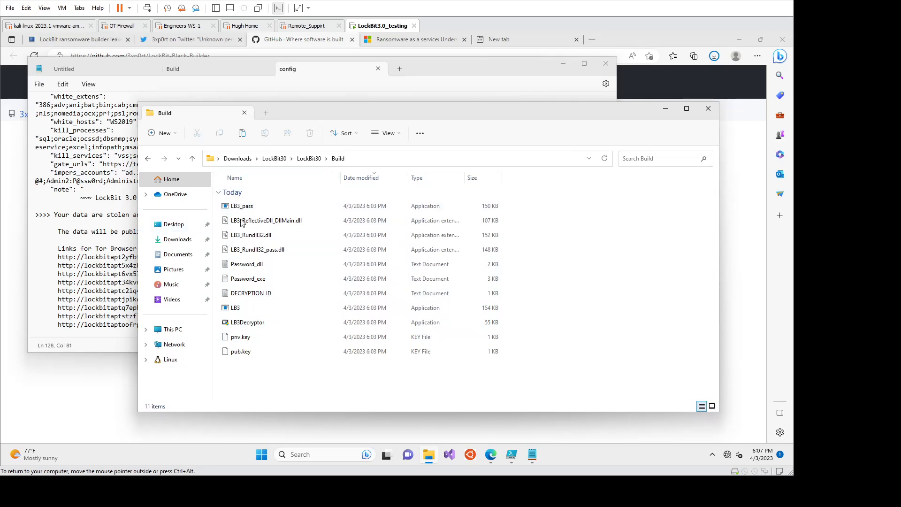
pyautogui.moveTo(256, 307)
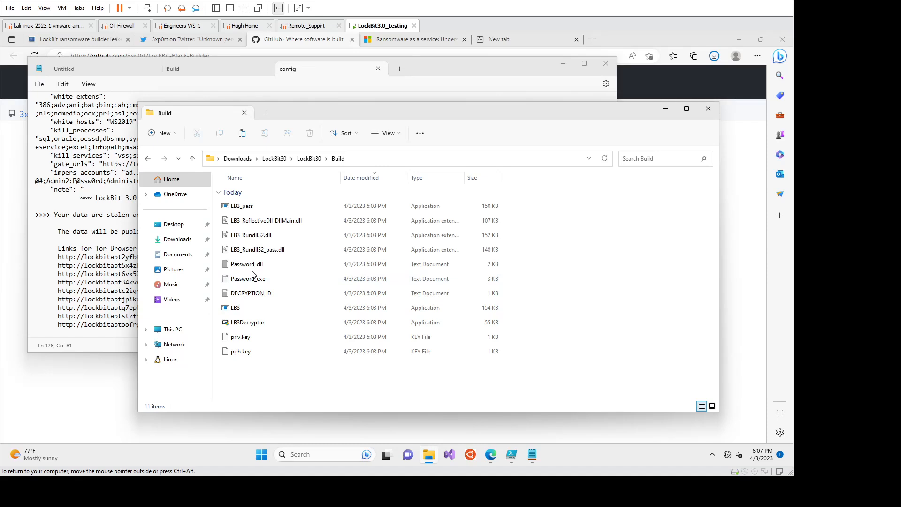
pyautogui.click(235, 308)
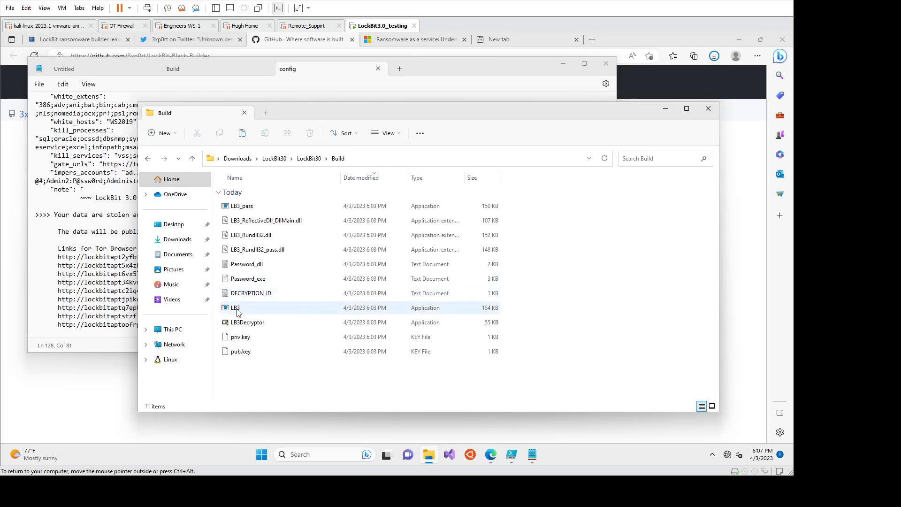
pyautogui.click(236, 307)
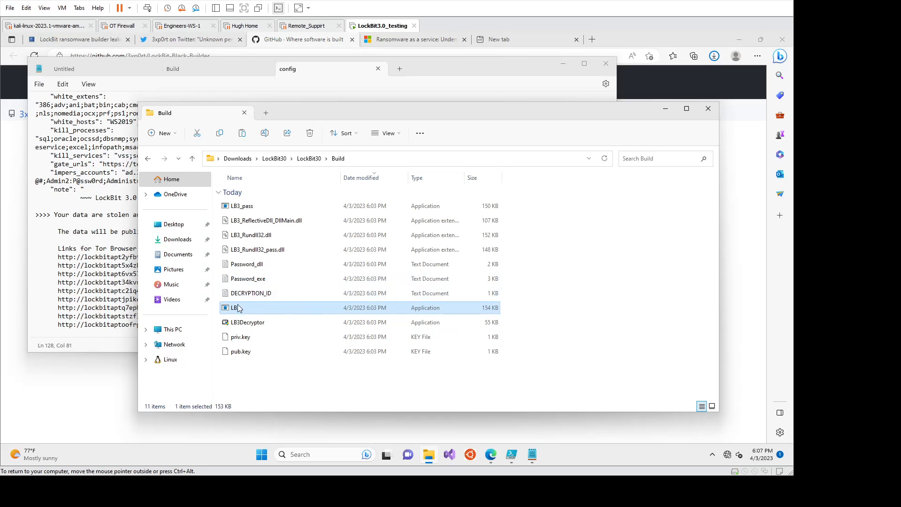
pyautogui.moveTo(236, 308)
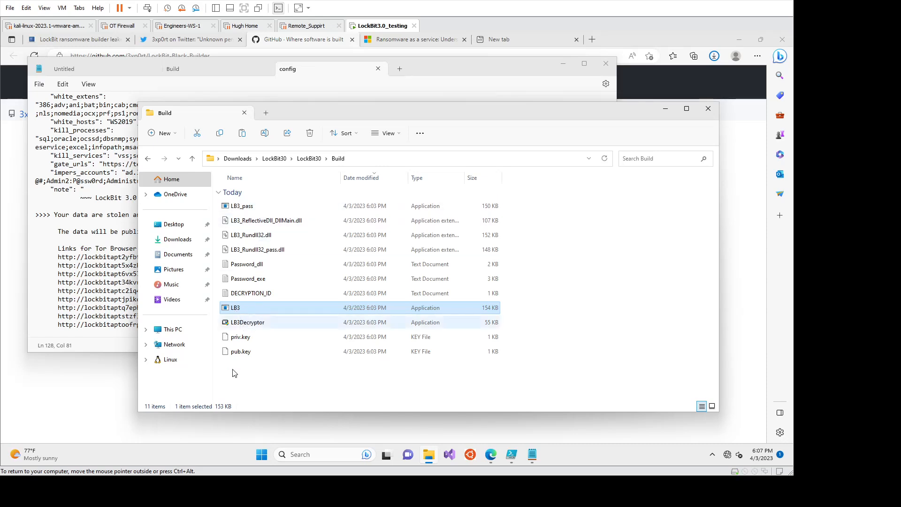
pyautogui.moveTo(234, 307)
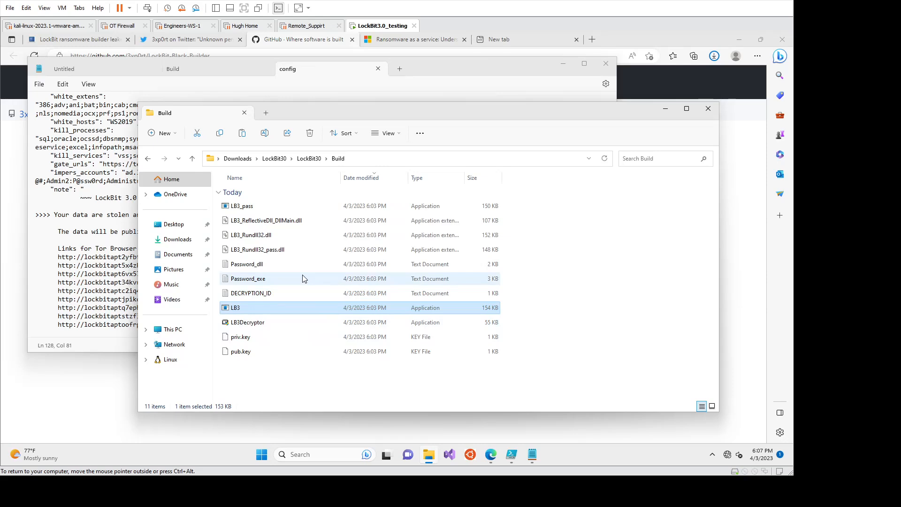
pyautogui.moveTo(276, 293)
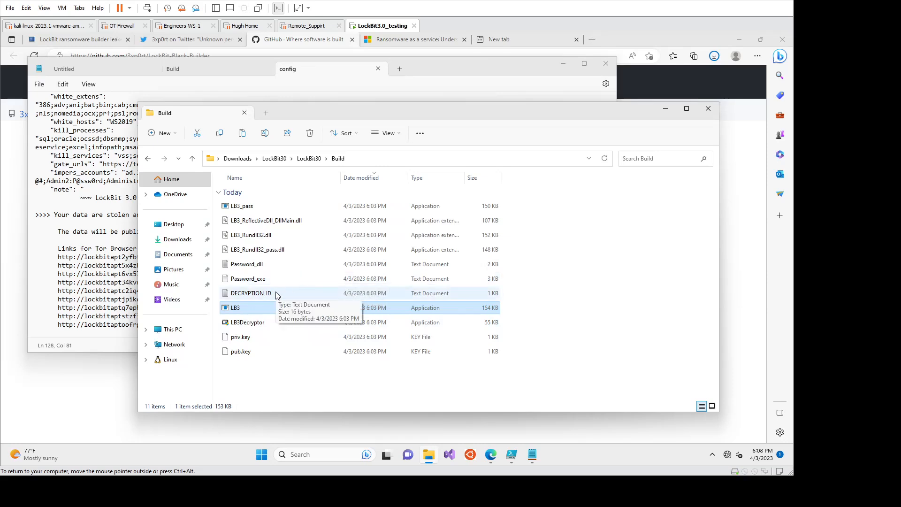
pyautogui.moveTo(238, 313)
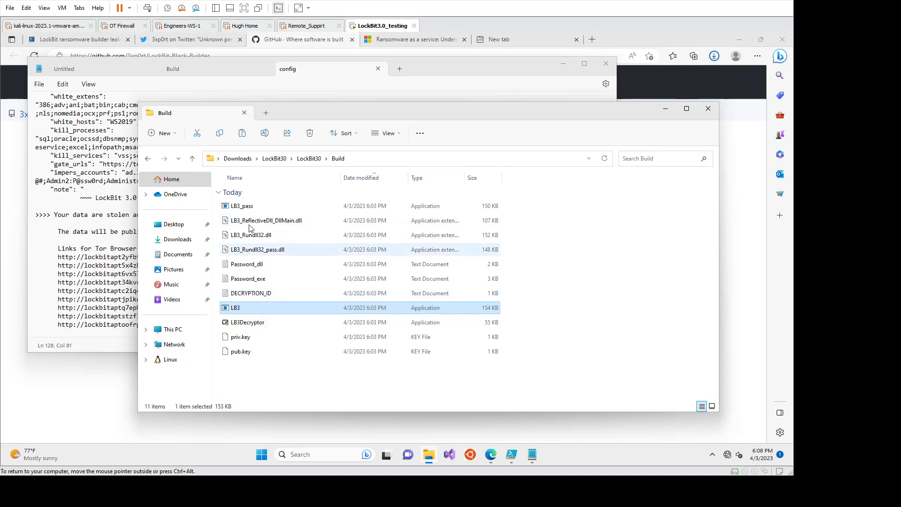
pyautogui.click(247, 321)
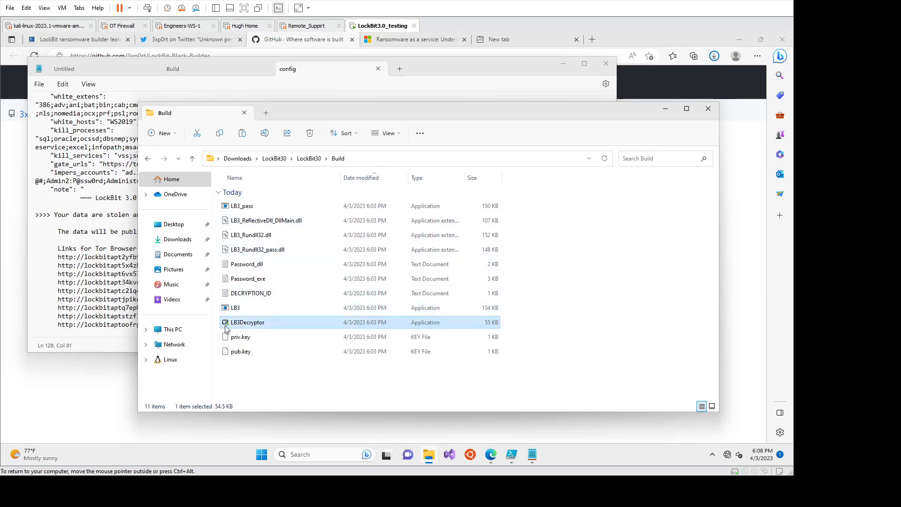
pyautogui.moveTo(246, 329)
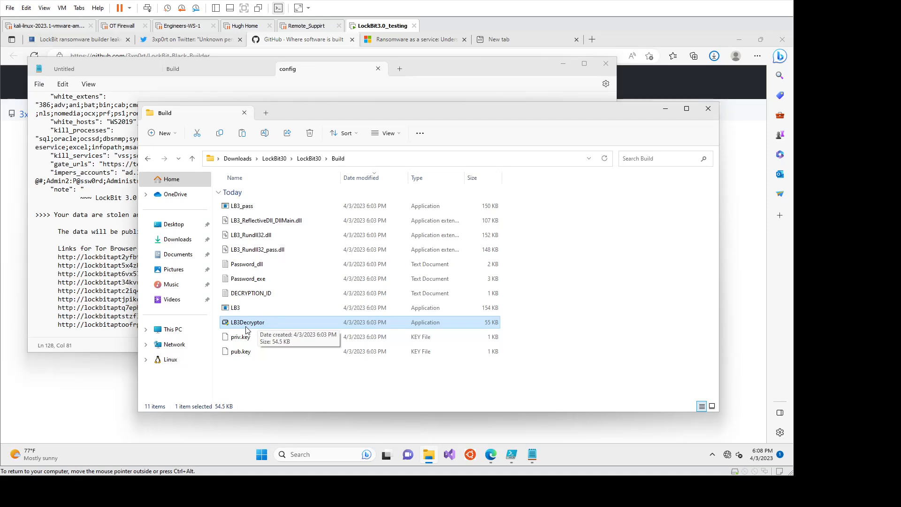
pyautogui.click(235, 307)
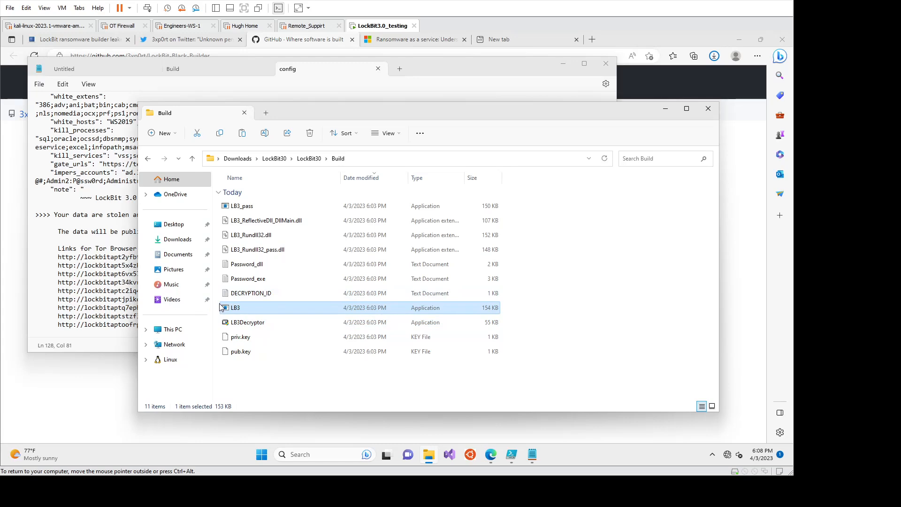
pyautogui.moveTo(250, 293)
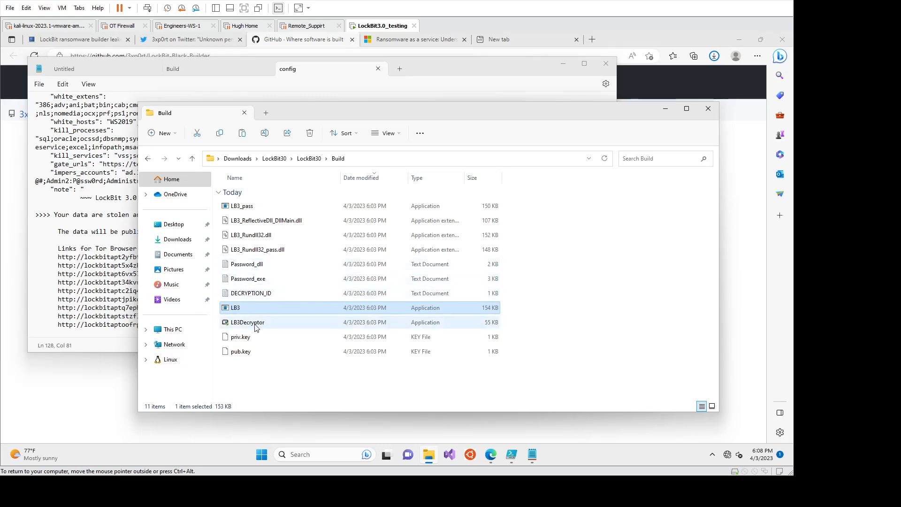
pyautogui.moveTo(247, 322)
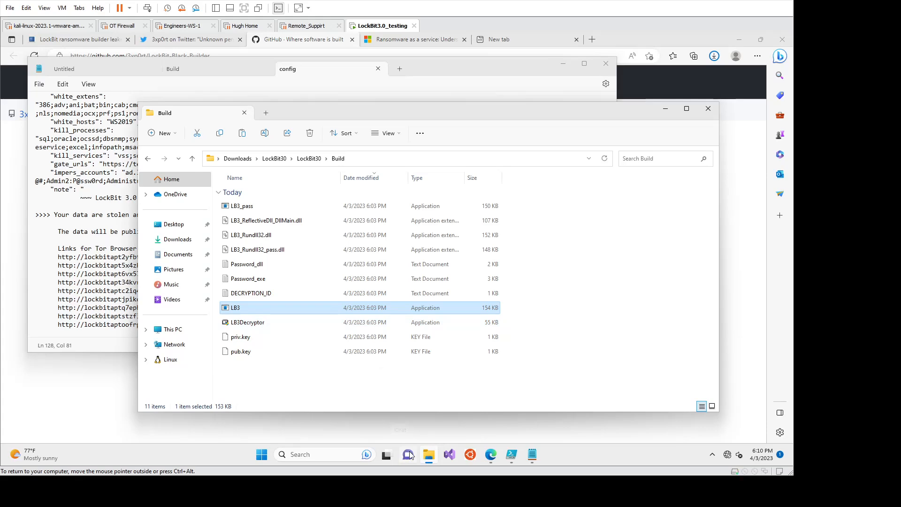
# Step: Open Documents from the taskbar and view the readable 1.txt and secrets.txt
pyautogui.rightClick(428, 454)
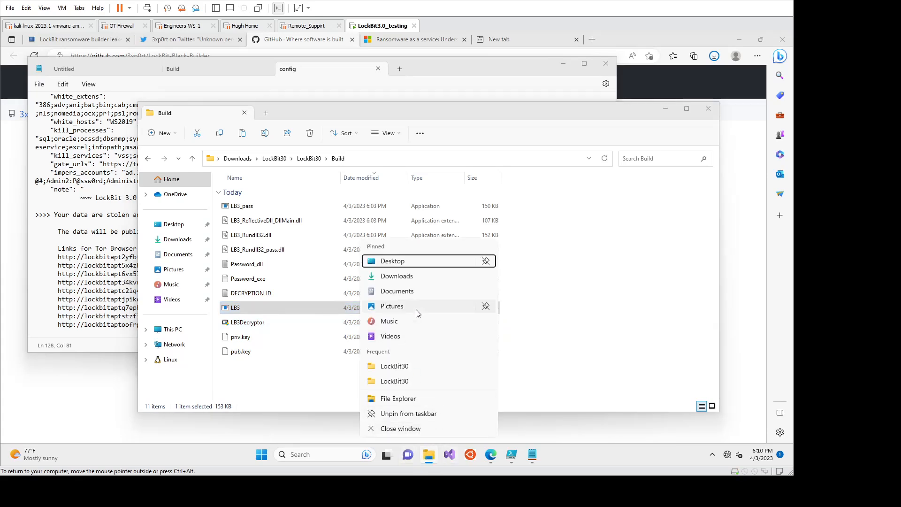
pyautogui.click(397, 291)
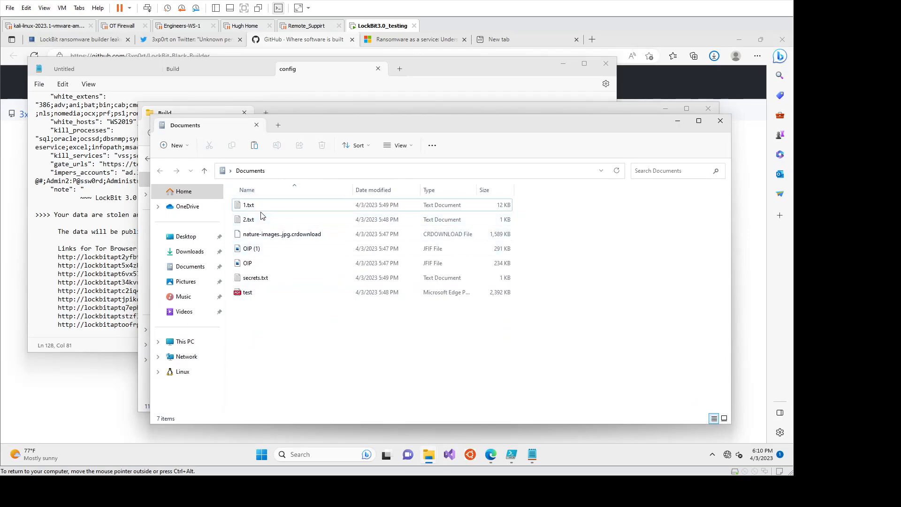
pyautogui.doubleClick(248, 205)
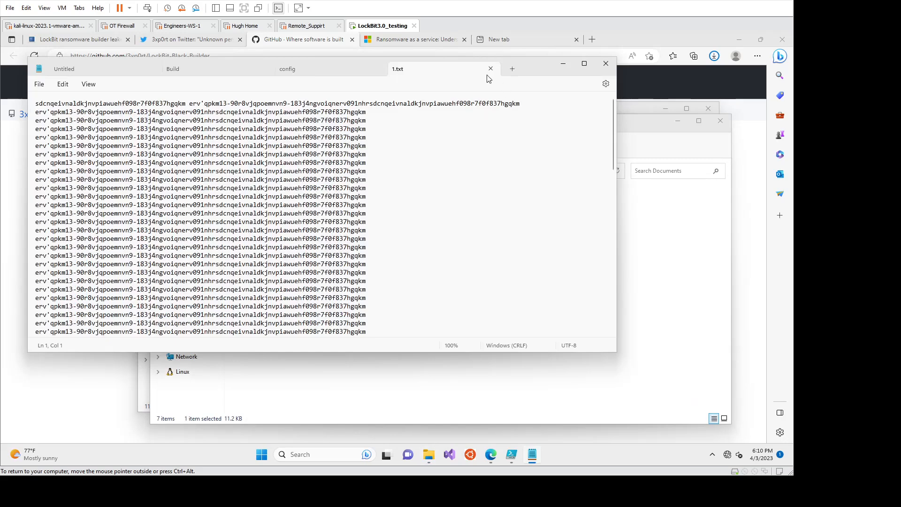
pyautogui.click(288, 68)
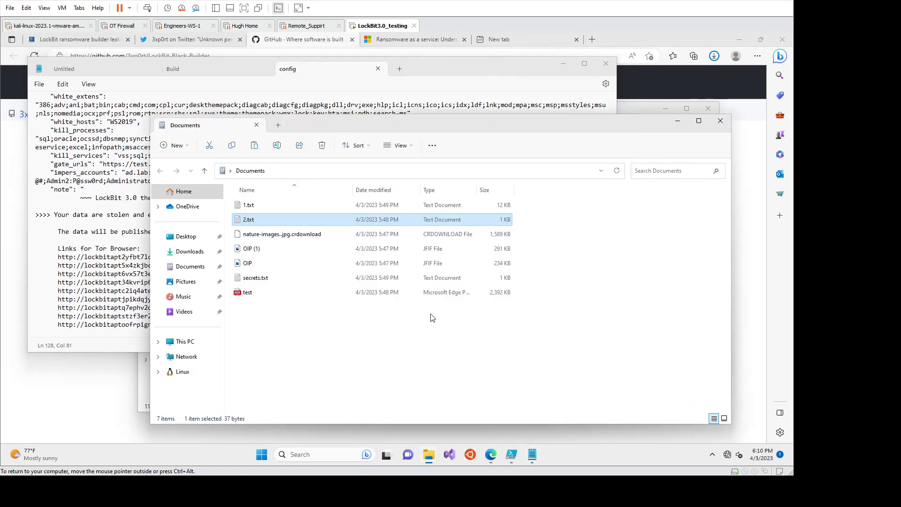
pyautogui.doubleClick(255, 277)
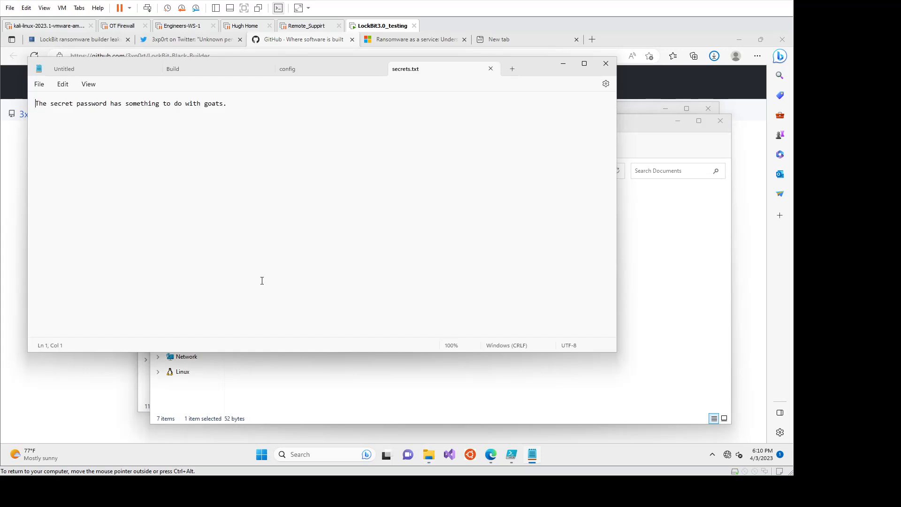
pyautogui.moveTo(109, 125)
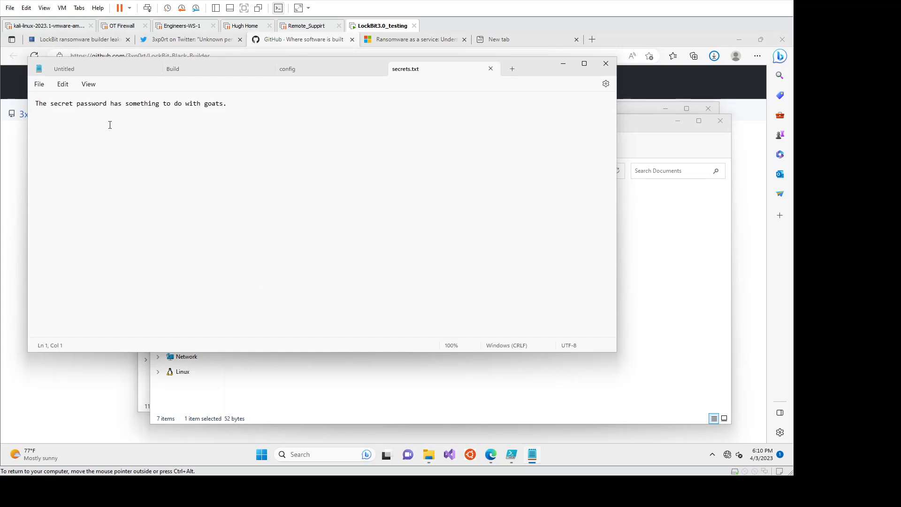
pyautogui.doubleClick(40, 104)
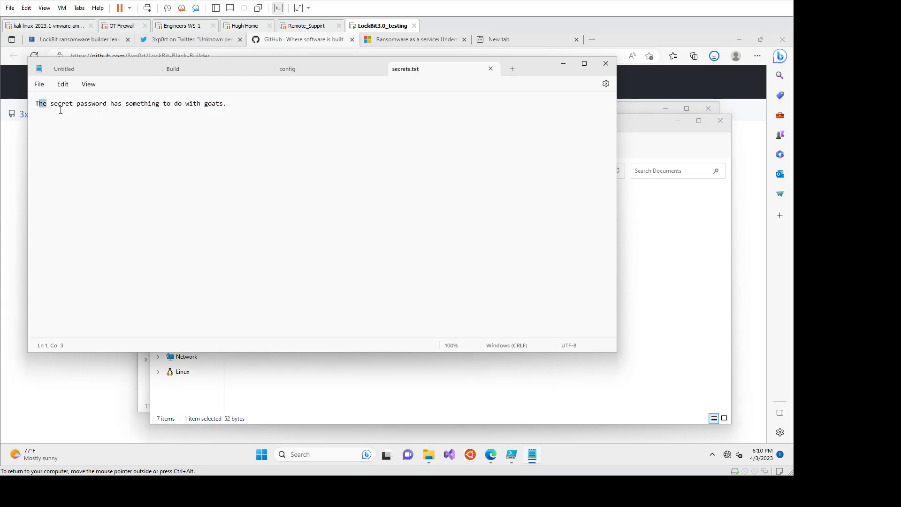
pyautogui.click(228, 104)
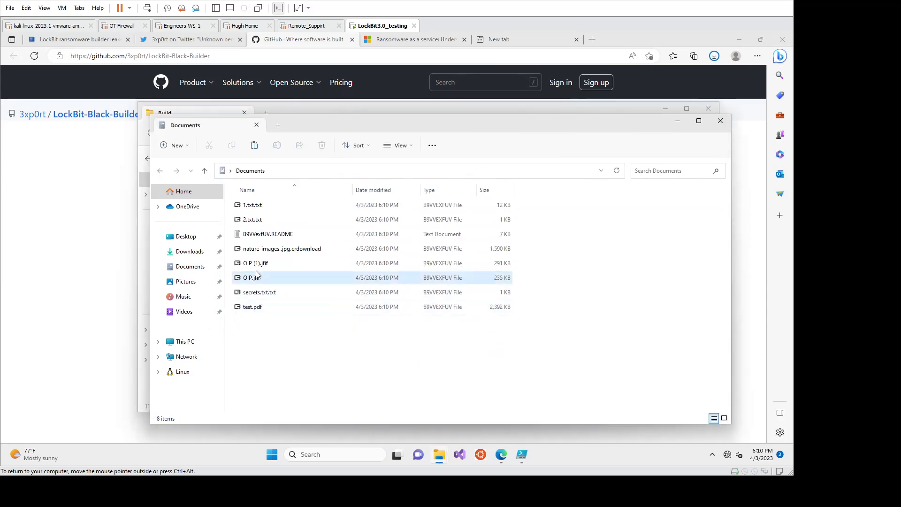
# Step: Select the encrypted 1.txt, OIP image and secrets.txt files with the B9VVEXFUV extension
pyautogui.click(252, 205)
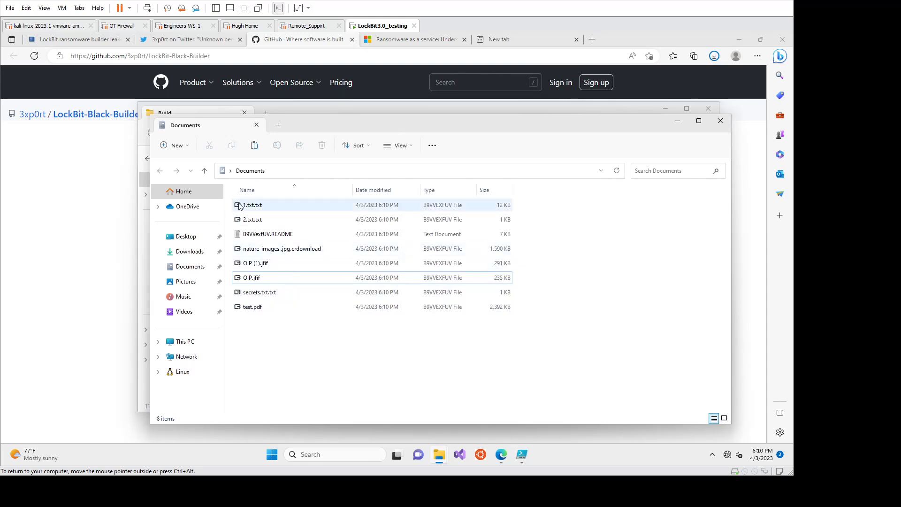
pyautogui.click(259, 292)
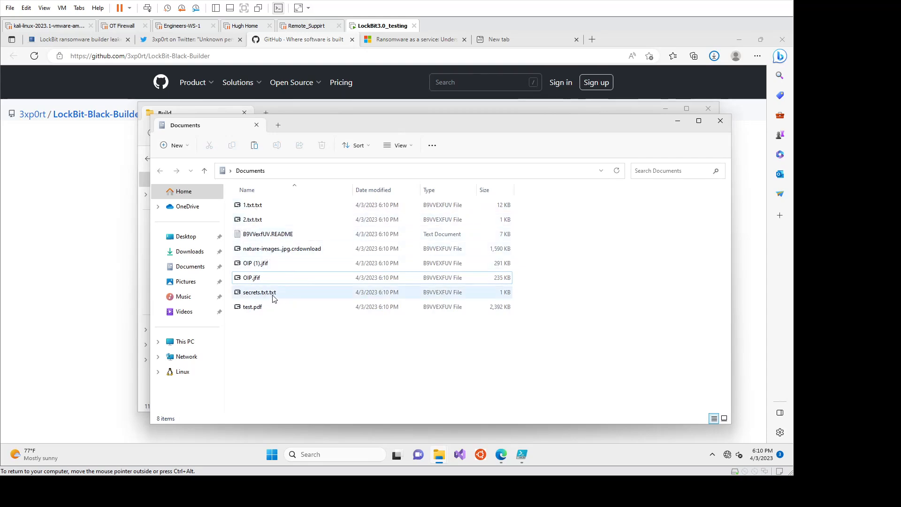
pyautogui.click(251, 277)
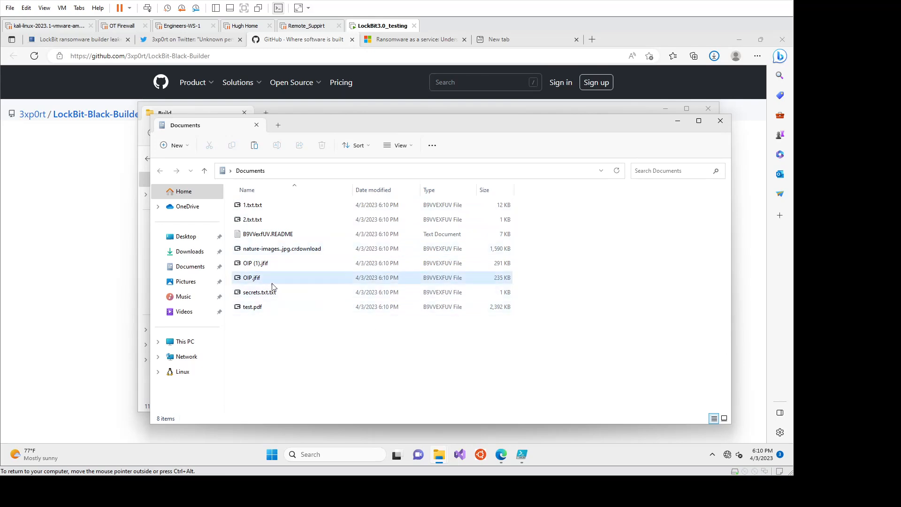
pyautogui.click(259, 292)
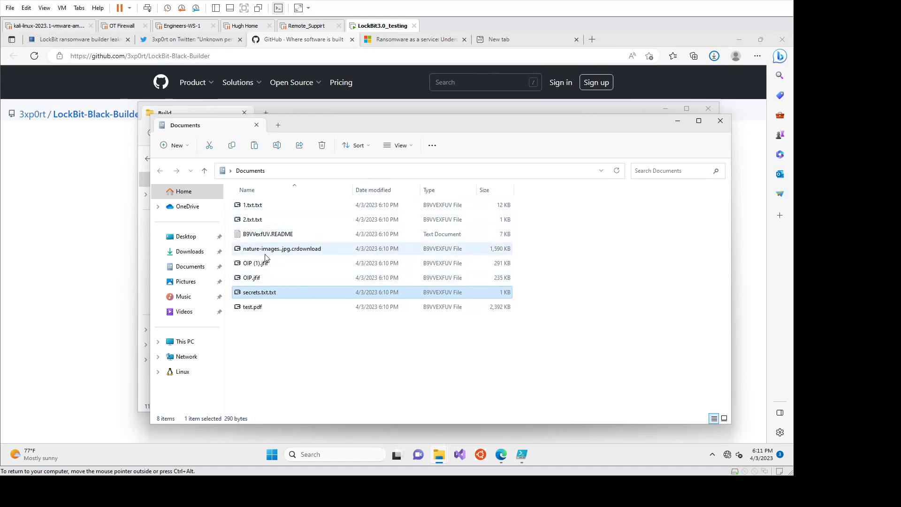
# Step: Open and scroll through the B9VVexfUV.README LockBit ransom note
pyautogui.doubleClick(267, 234)
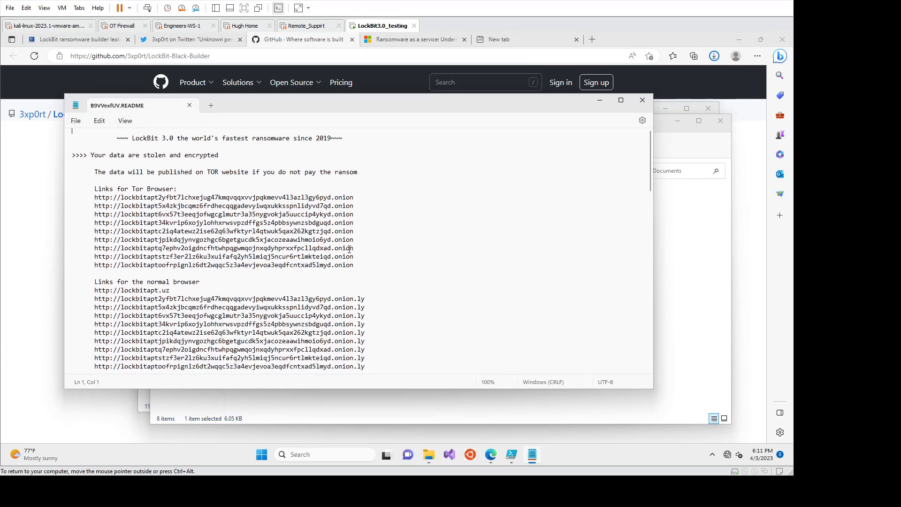
pyautogui.scroll(-3)
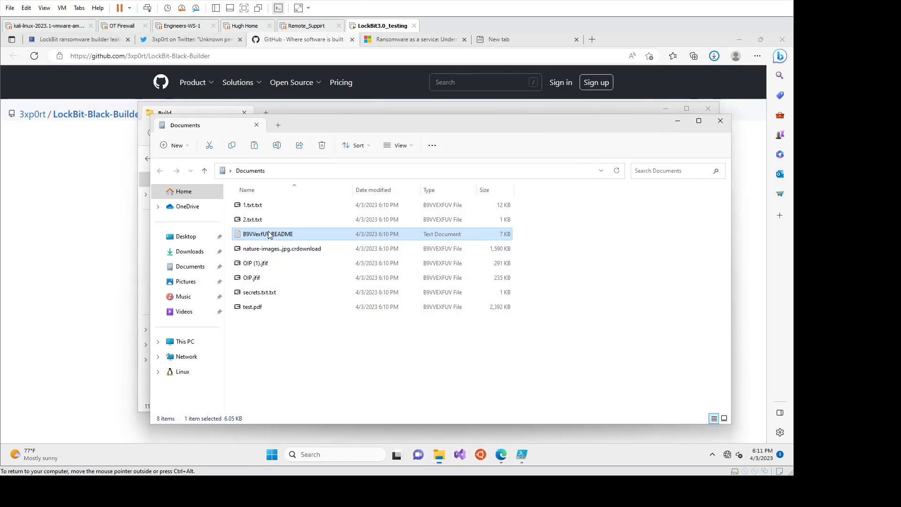
pyautogui.doubleClick(267, 234)
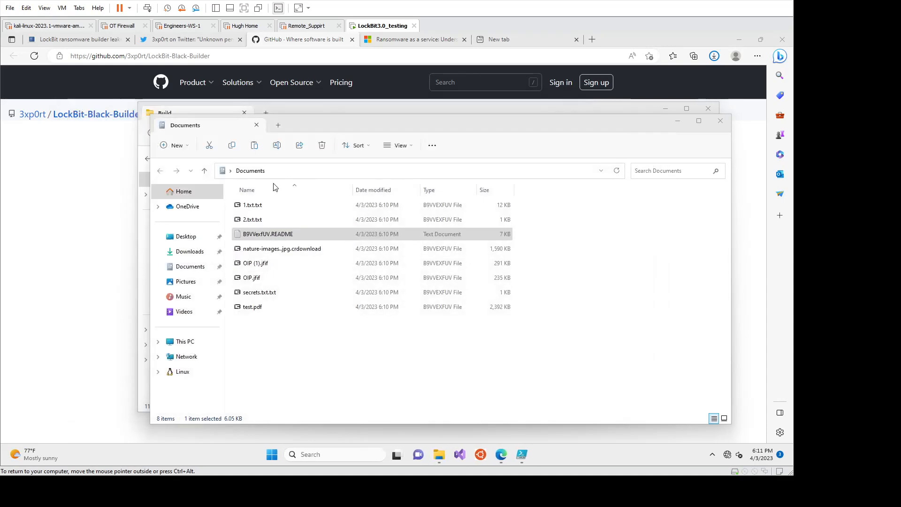
# Step: Open the encrypted secrets.txt.txt in Notepad just once, revealing garbled characters
pyautogui.click(259, 292)
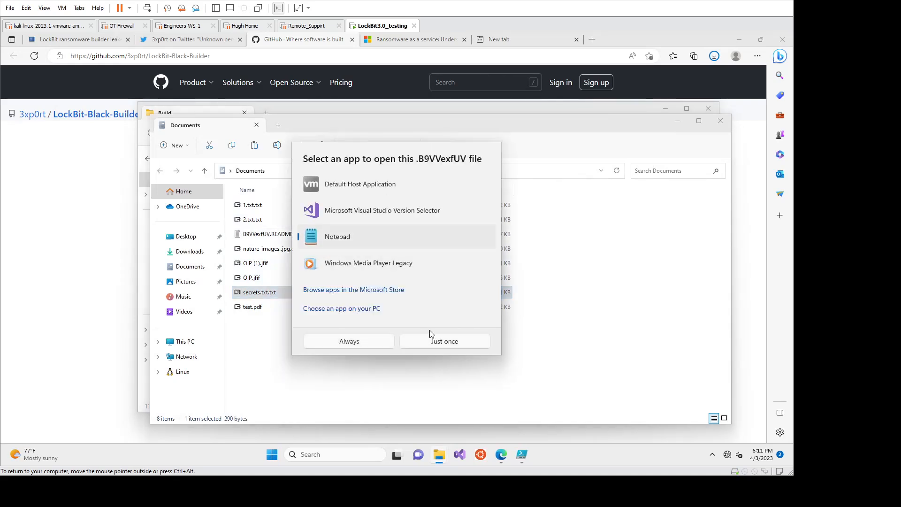
pyautogui.click(443, 341)
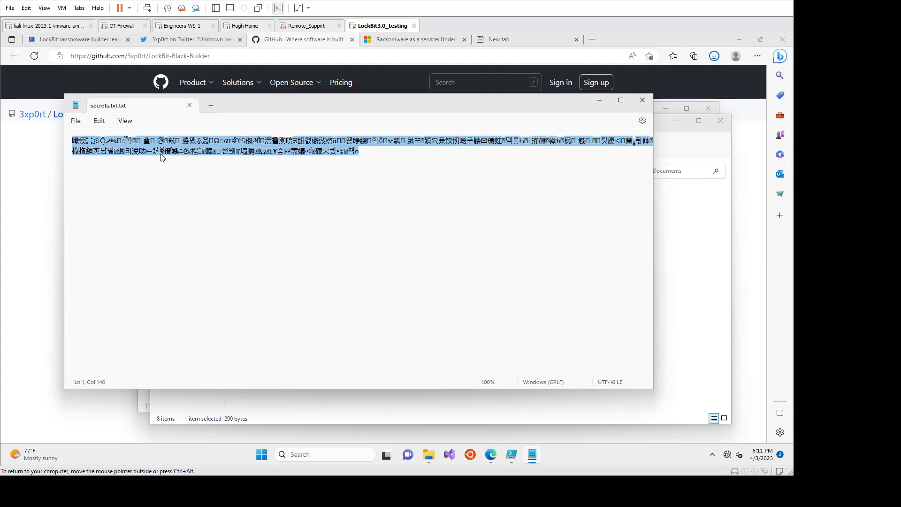
pyautogui.moveTo(234, 142)
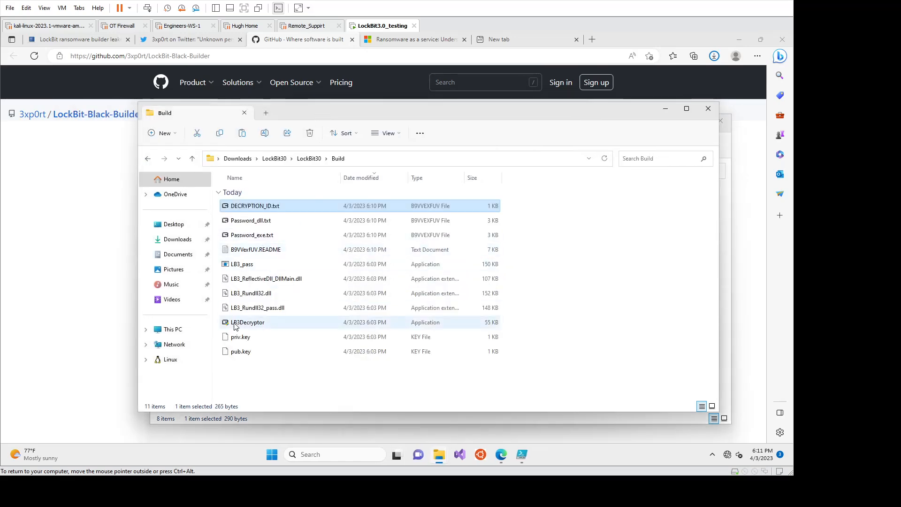
# Step: Run LB3Decryptor as administrator to decrypt all 258 encrypted files, then close it
pyautogui.doubleClick(247, 322)
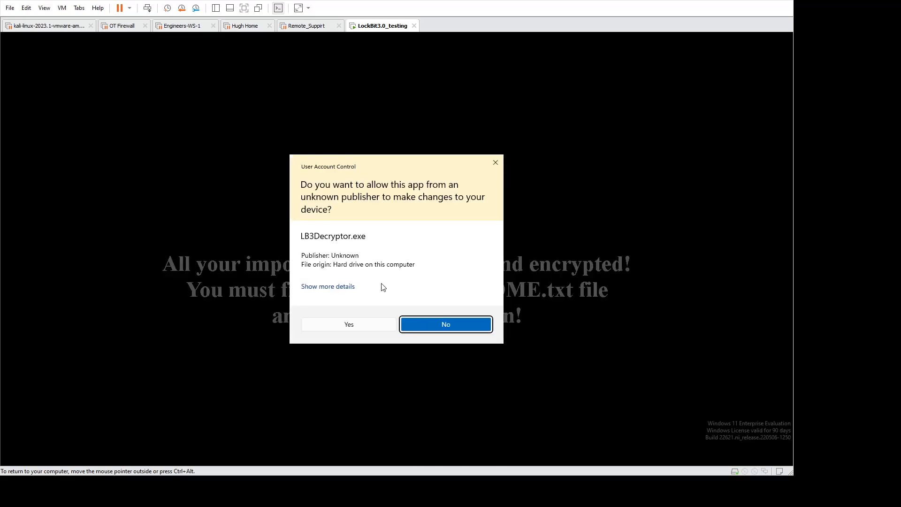
pyautogui.click(348, 324)
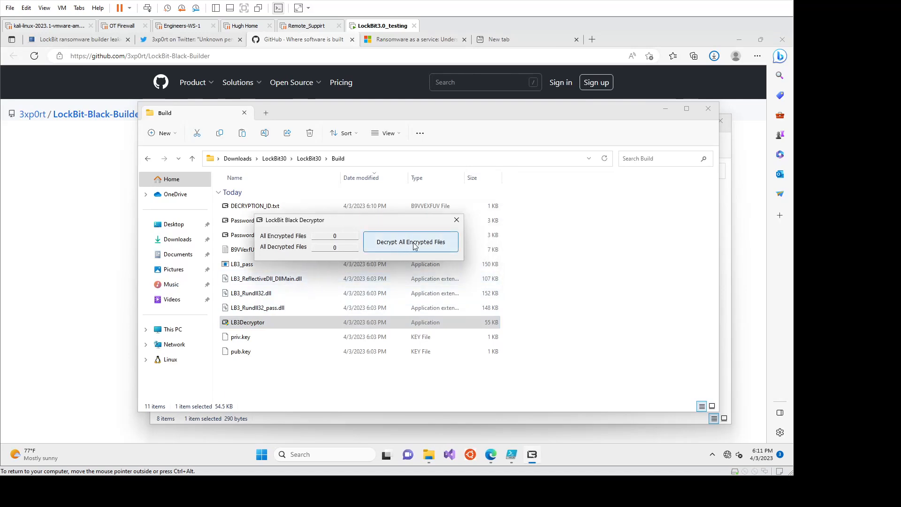
pyautogui.click(410, 241)
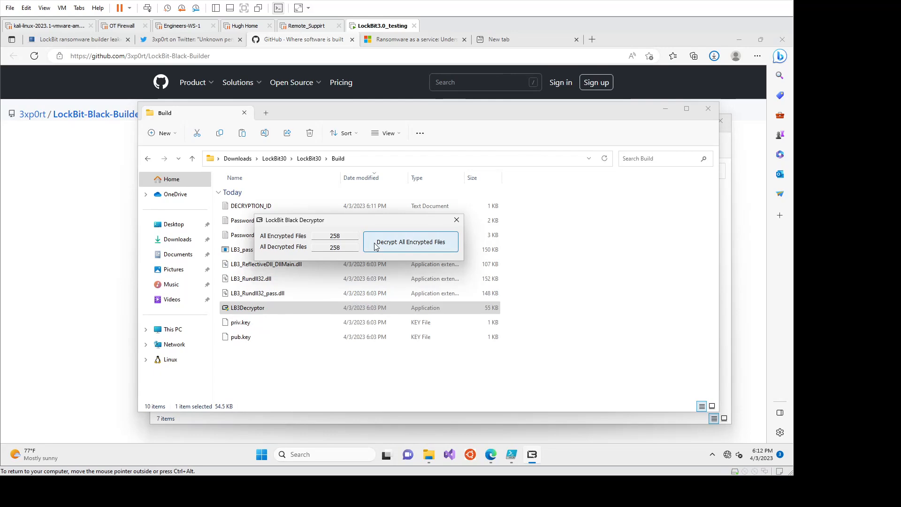
pyautogui.moveTo(417, 234)
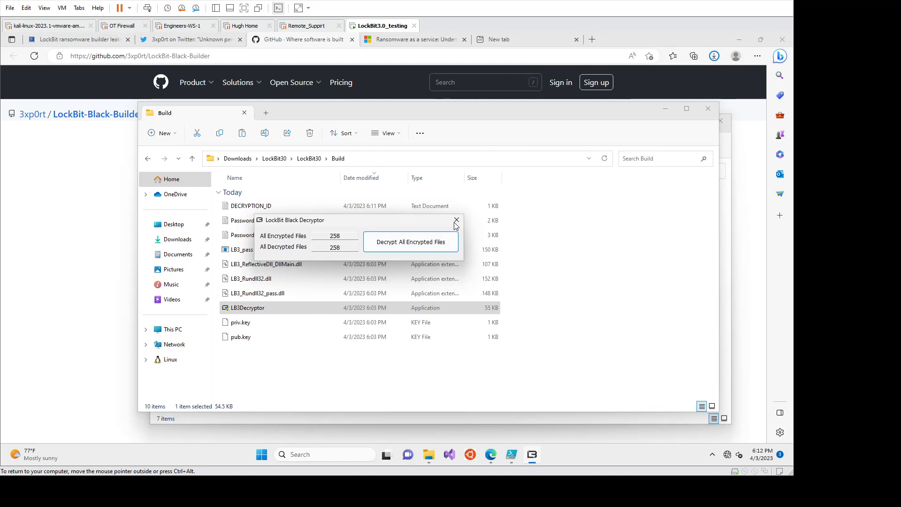
pyautogui.moveTo(456, 220)
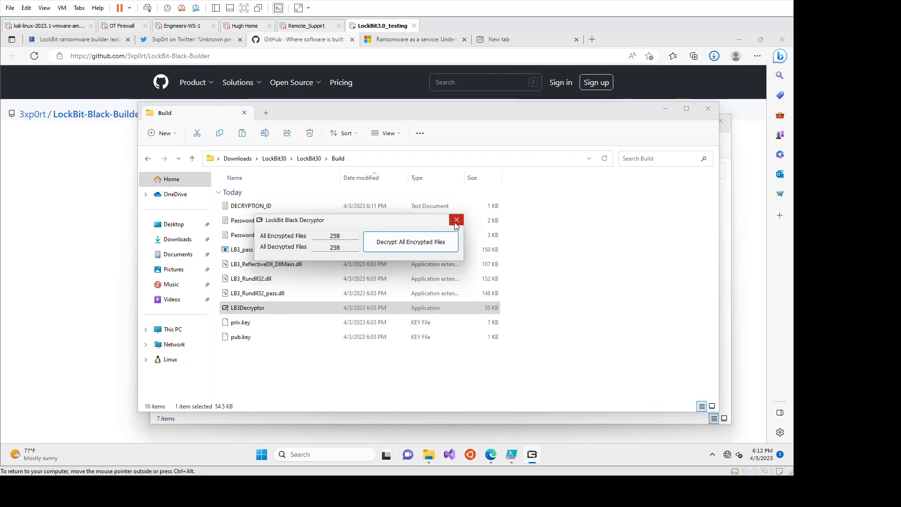
pyautogui.click(456, 220)
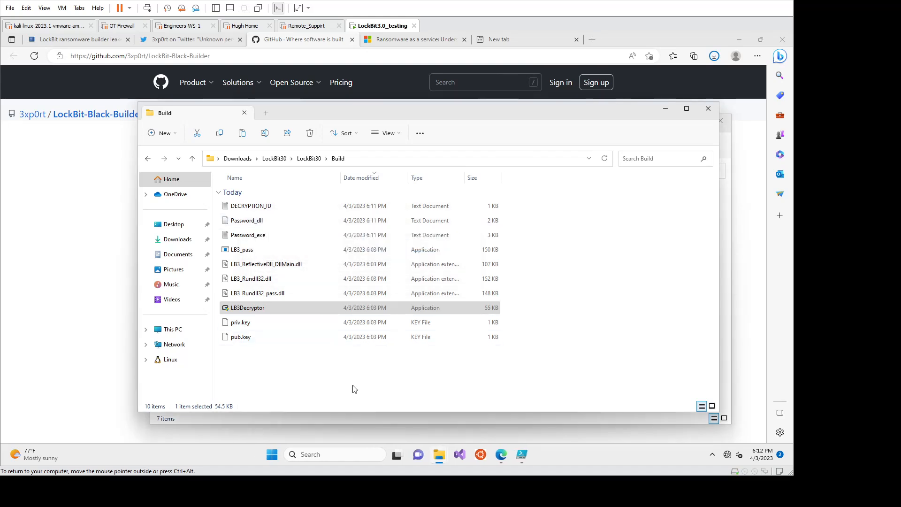
# Step: Open the restored secrets.txt from Documents in Notepad to confirm it is readable, then close it
pyautogui.click(179, 253)
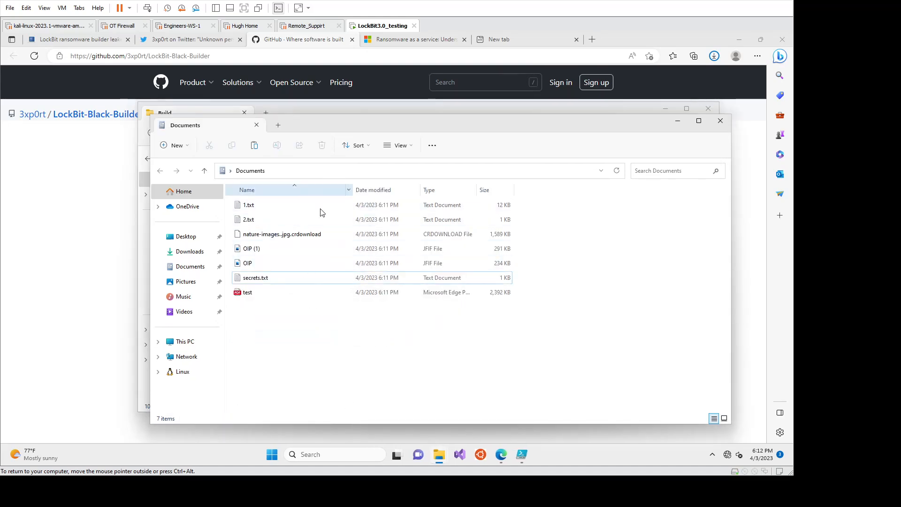
pyautogui.click(255, 277)
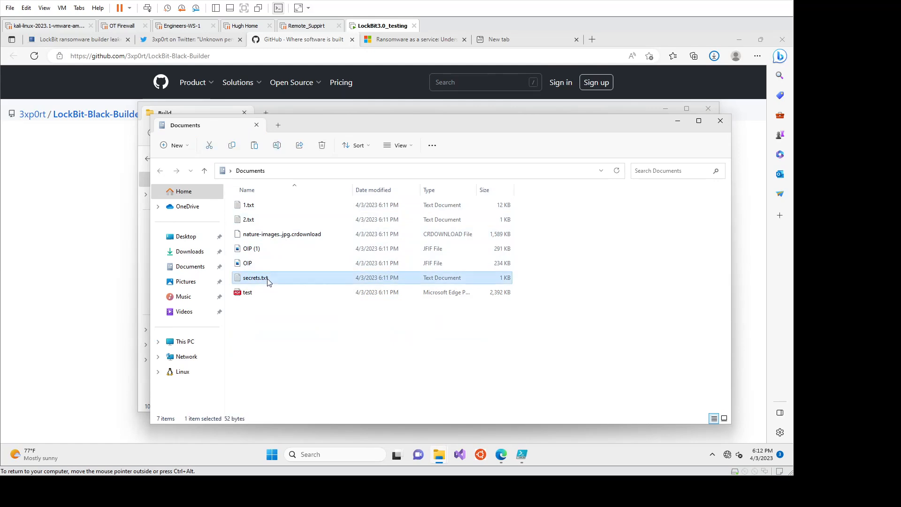
pyautogui.doubleClick(255, 278)
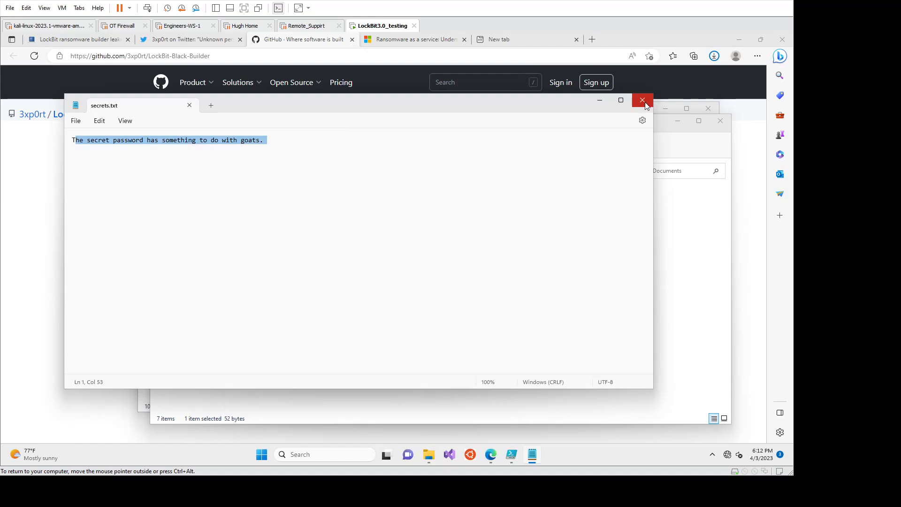
pyautogui.click(641, 100)
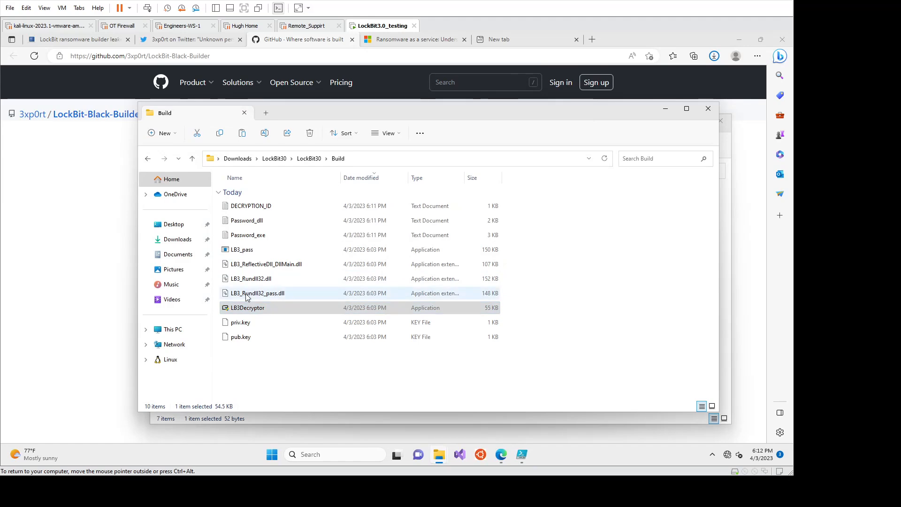
pyautogui.moveTo(242, 249)
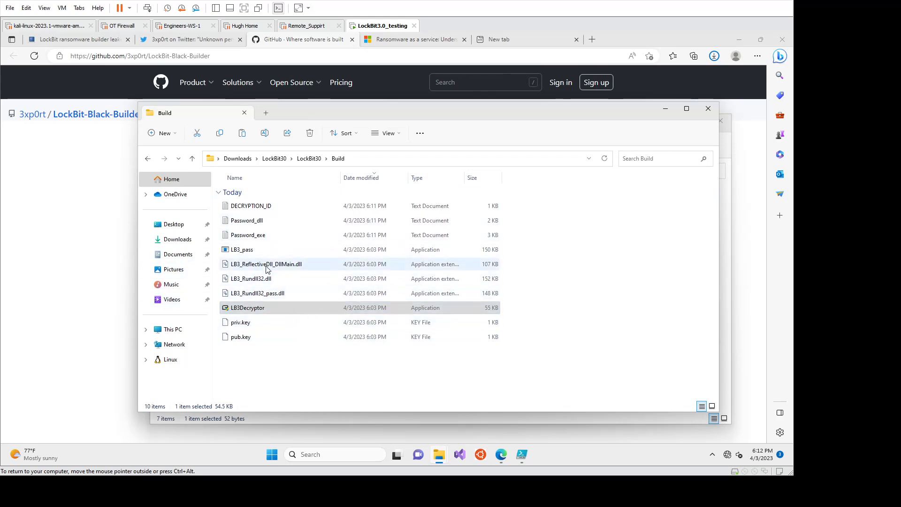
pyautogui.click(247, 308)
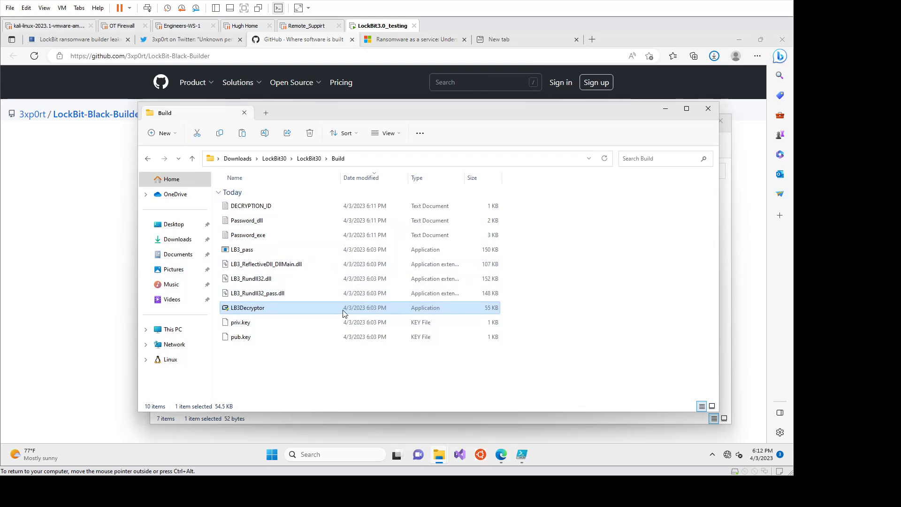
pyautogui.moveTo(267, 292)
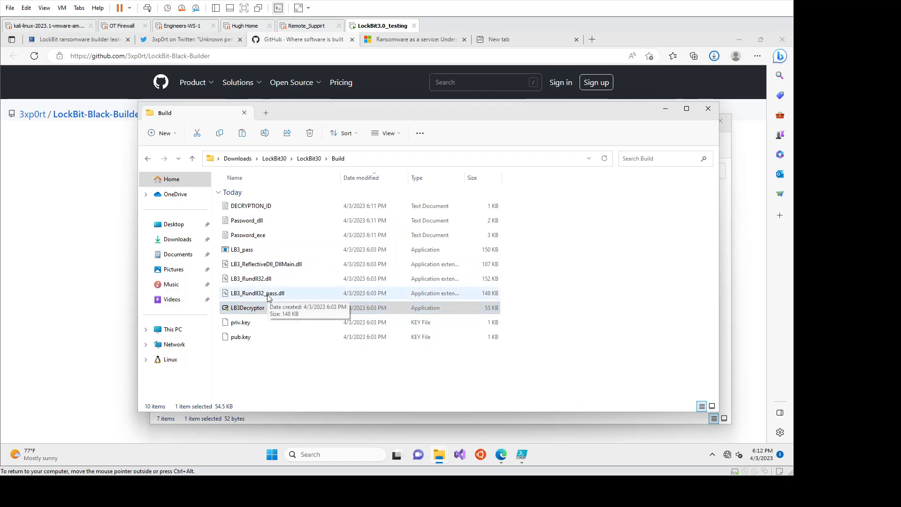
pyautogui.click(247, 307)
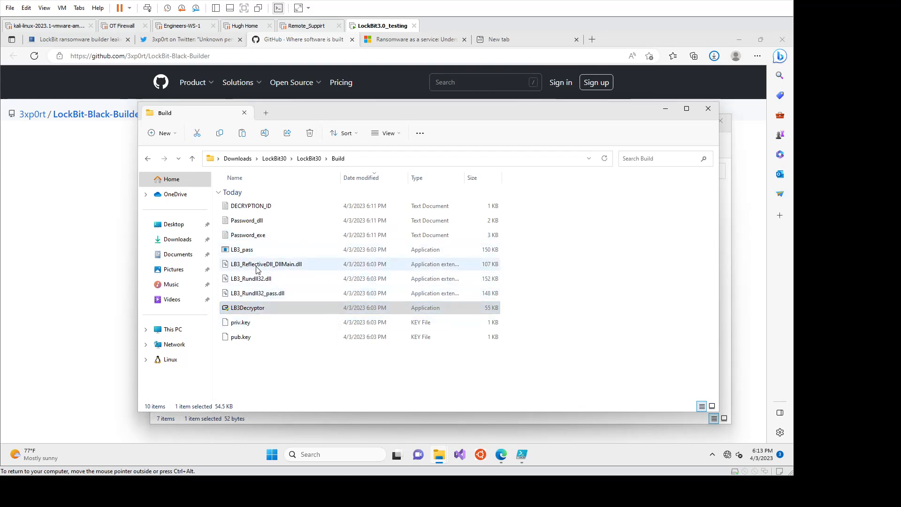
pyautogui.moveTo(247, 307)
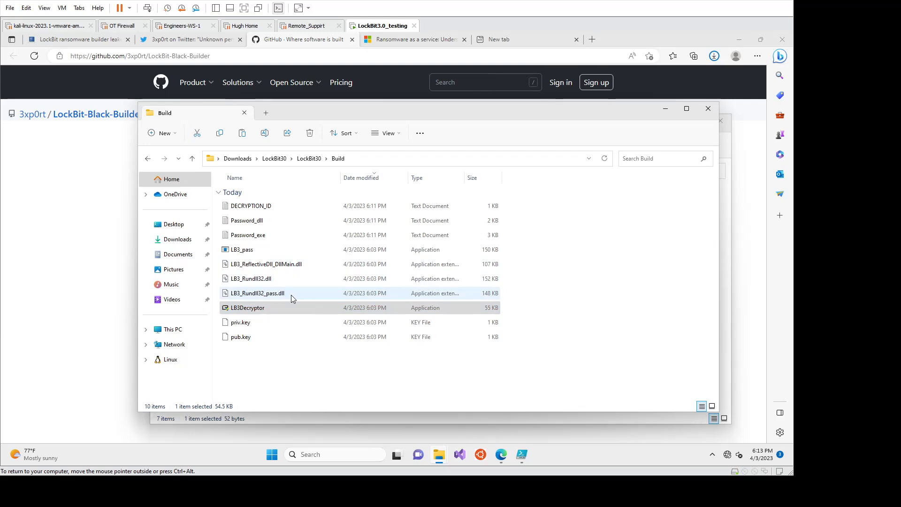
pyautogui.moveTo(284, 296)
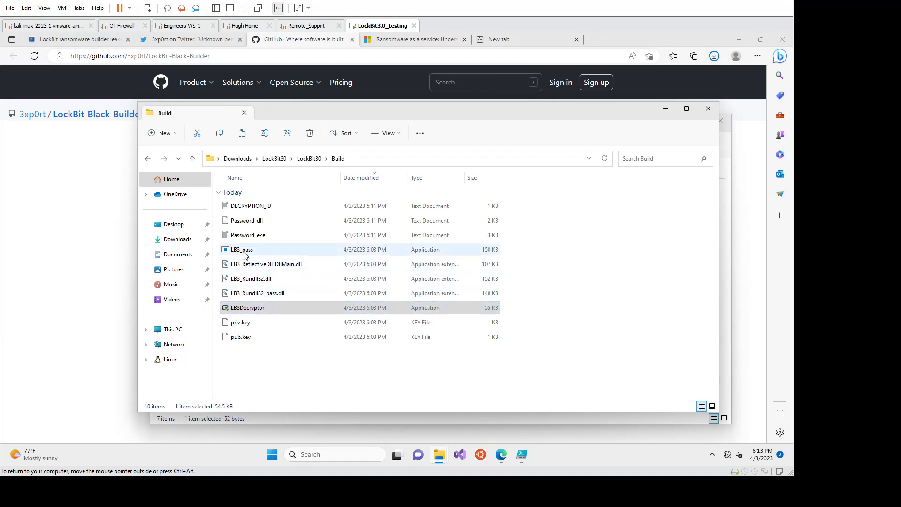
pyautogui.click(243, 249)
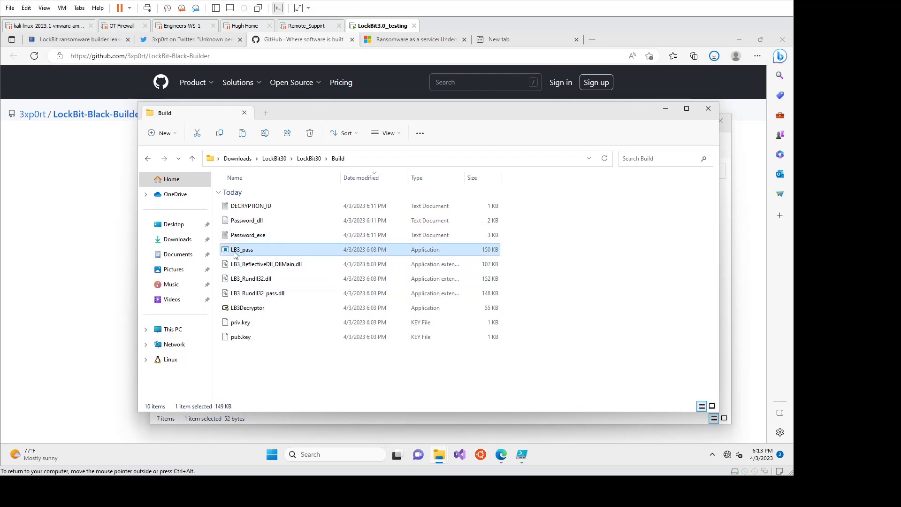
pyautogui.moveTo(79, 277)
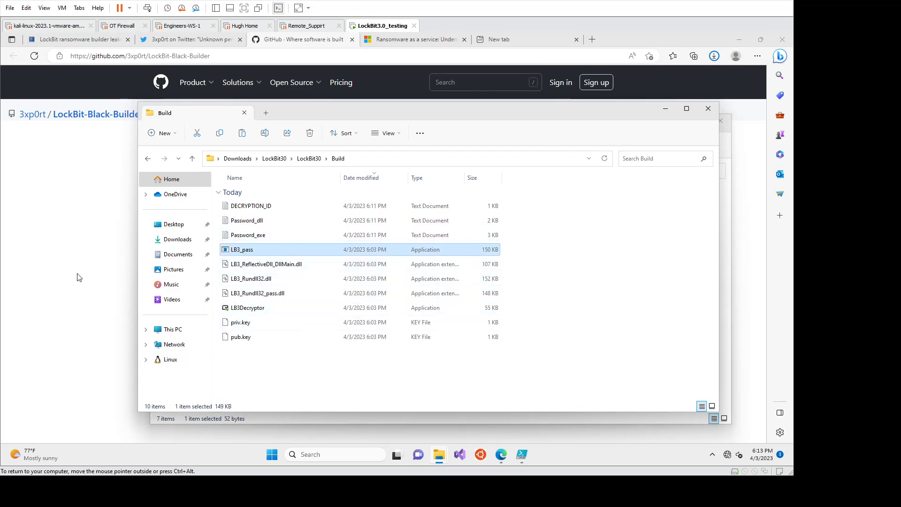
pyautogui.moveTo(104, 259)
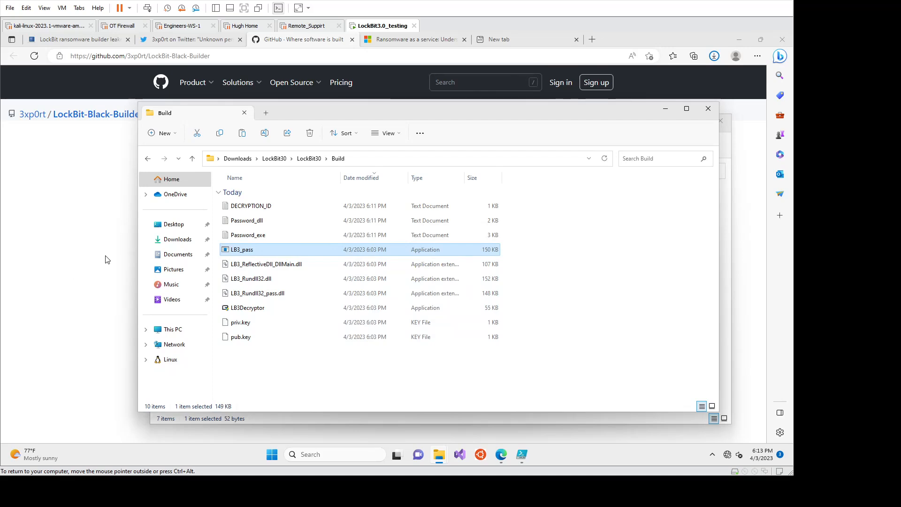
pyautogui.moveTo(258, 290)
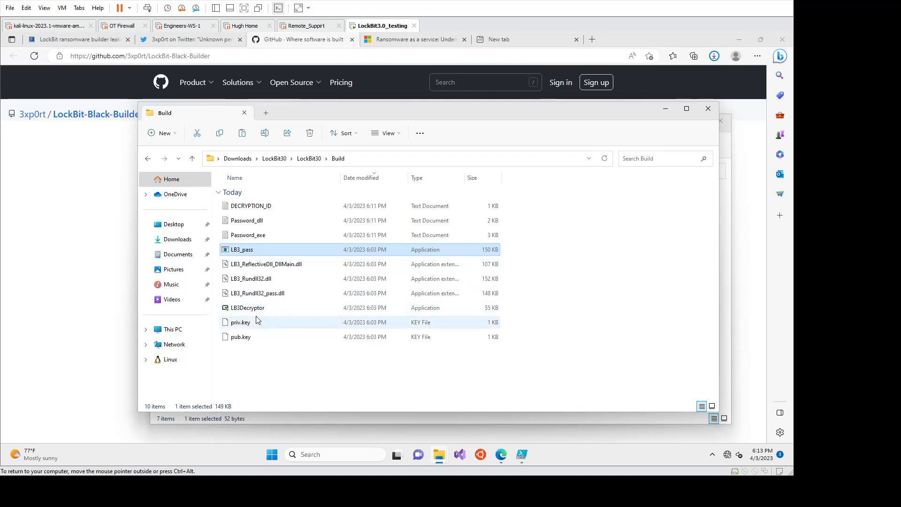
pyautogui.moveTo(267, 309)
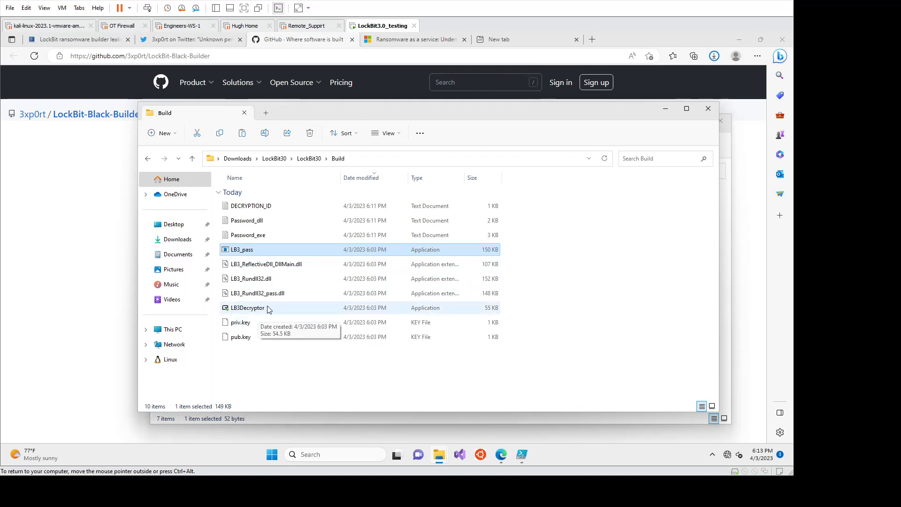